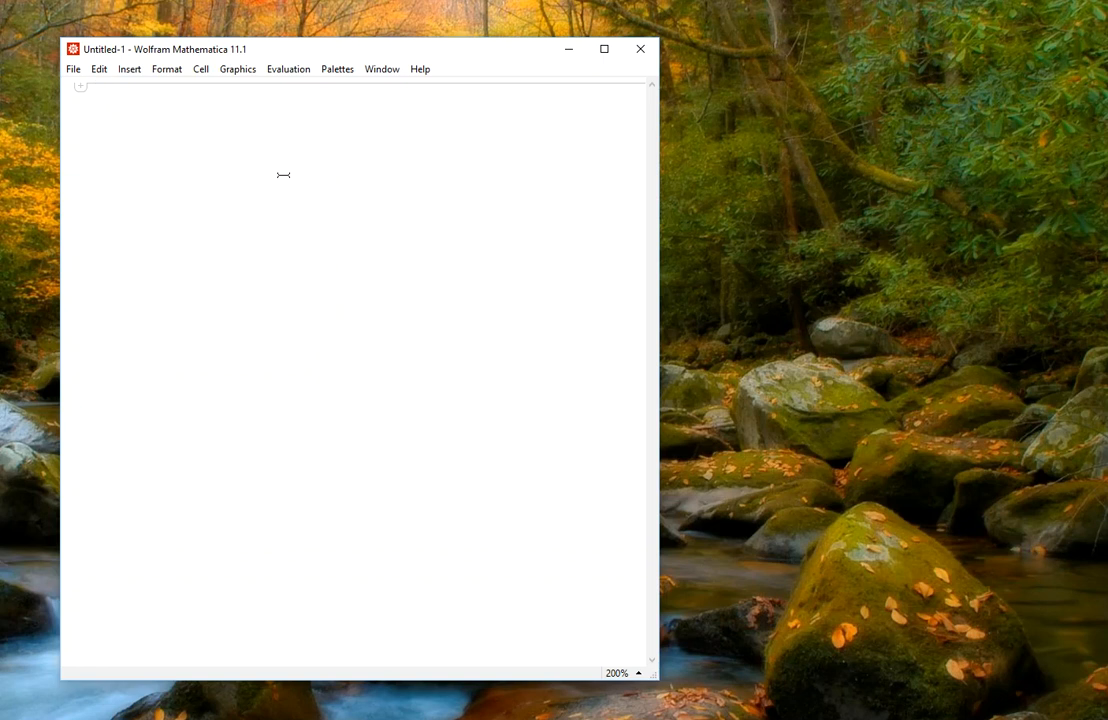
mouse_move(309, 218)
text(=)
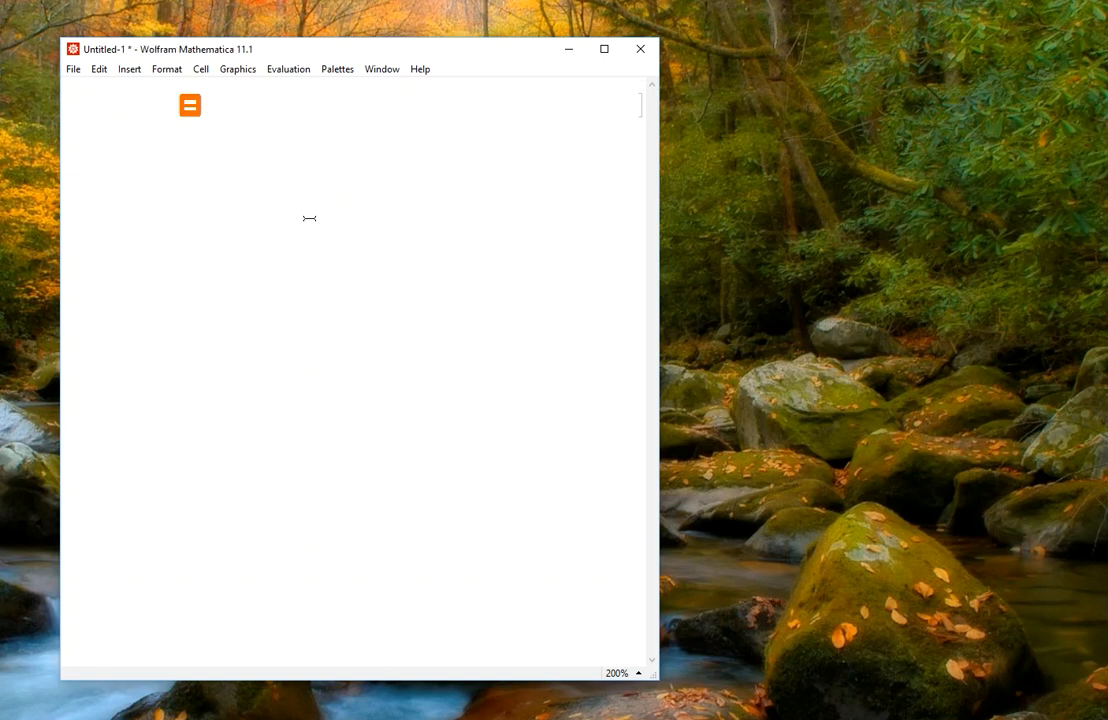
Step: Enter the free-form query 'solve 4x^2=x+3' in the input cell
click(205, 105)
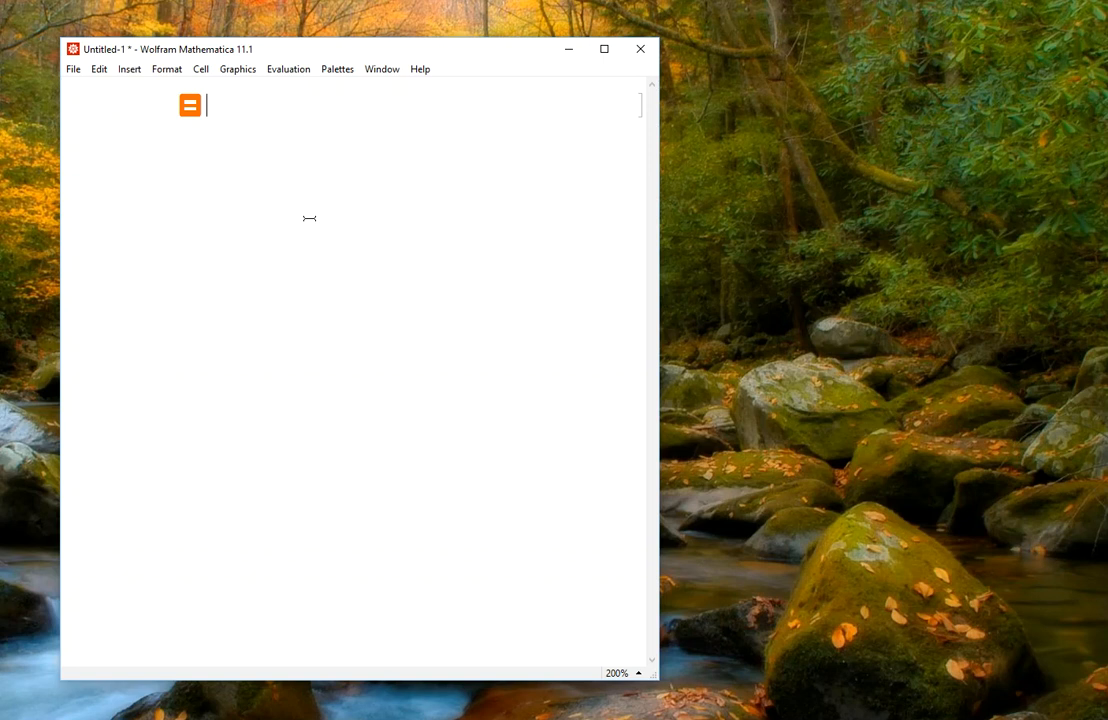
text(solve)
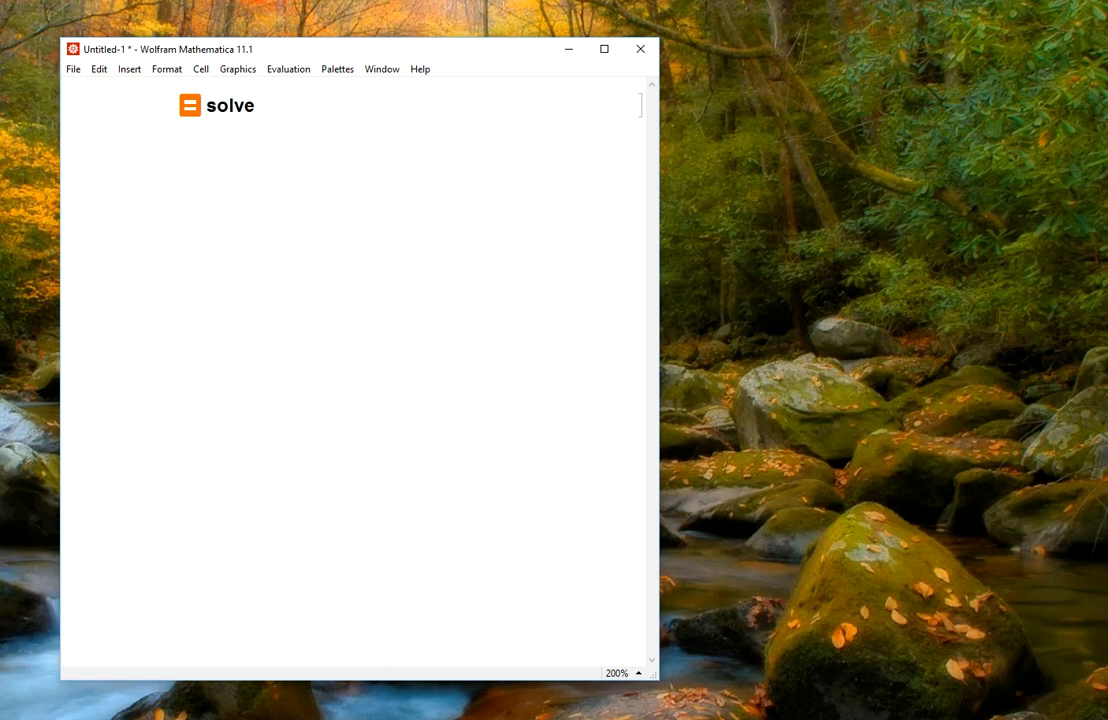
text(4d)
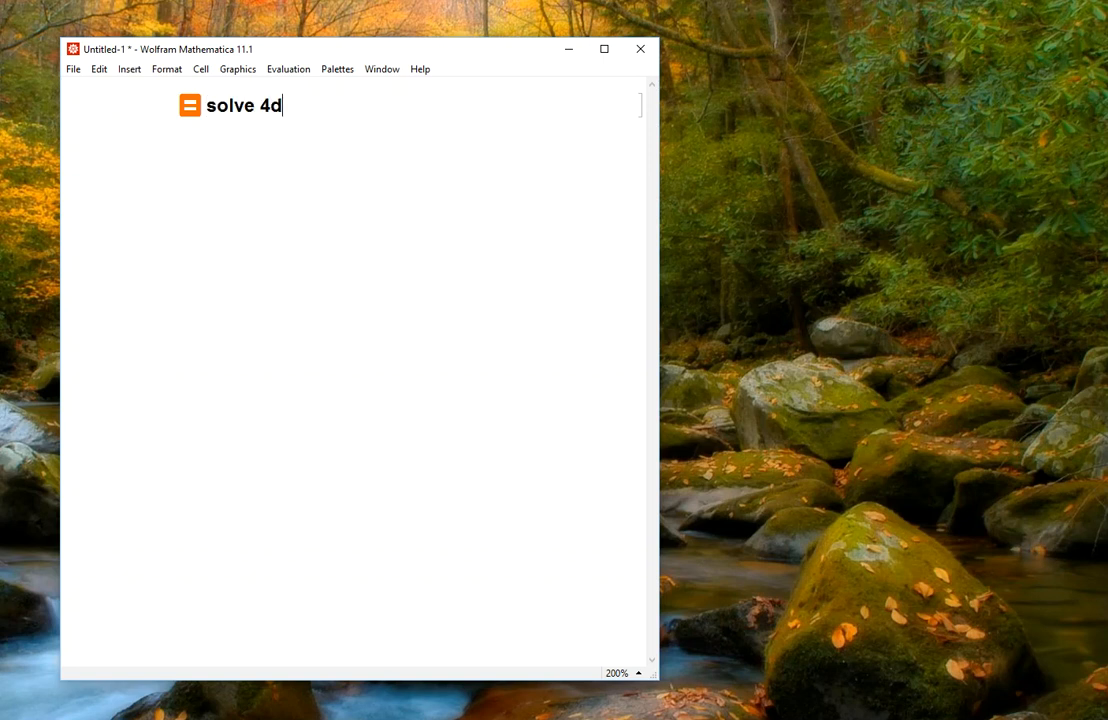
text(x^2=x)
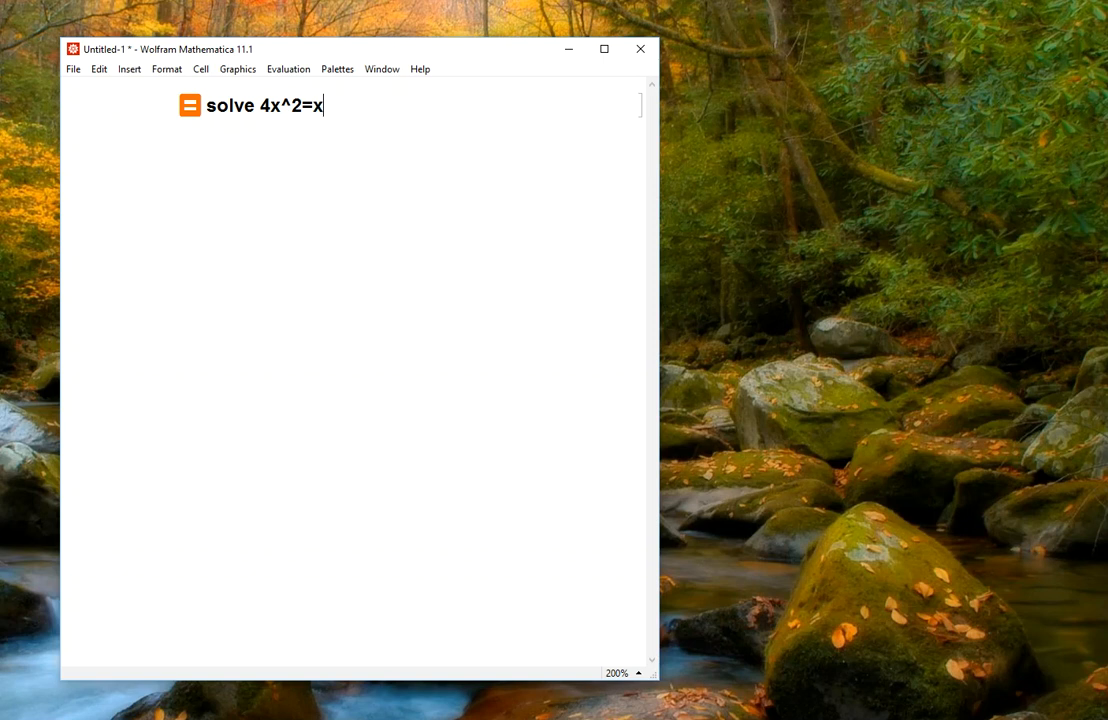
text(+3)
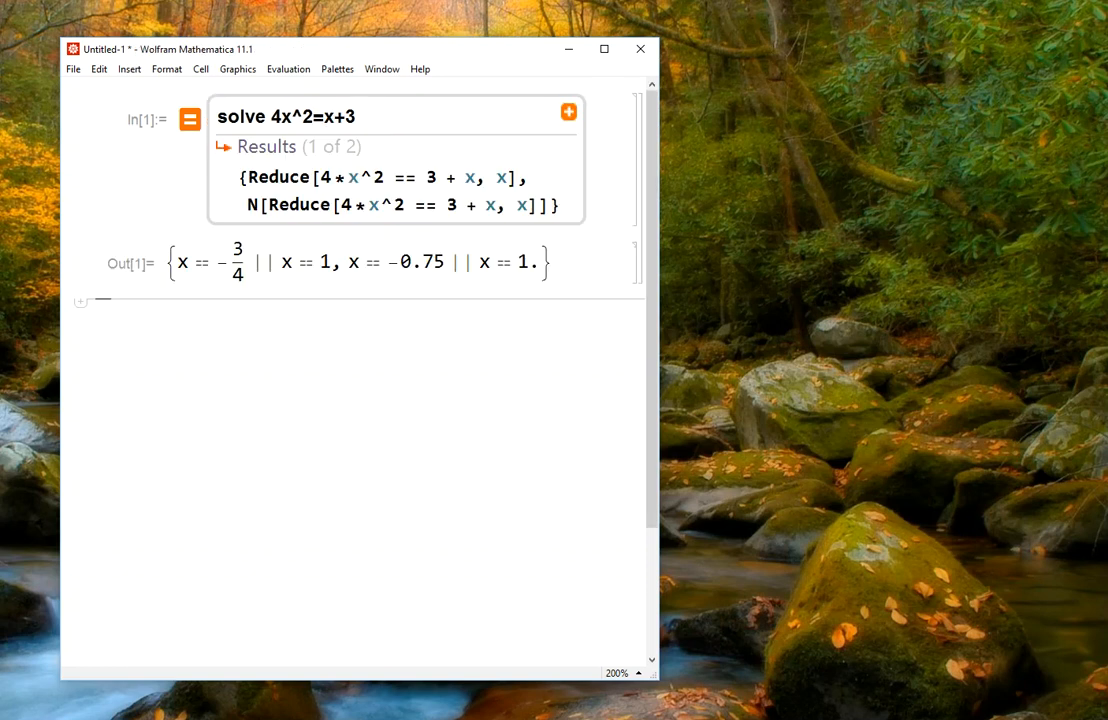
mouse_move(621, 278)
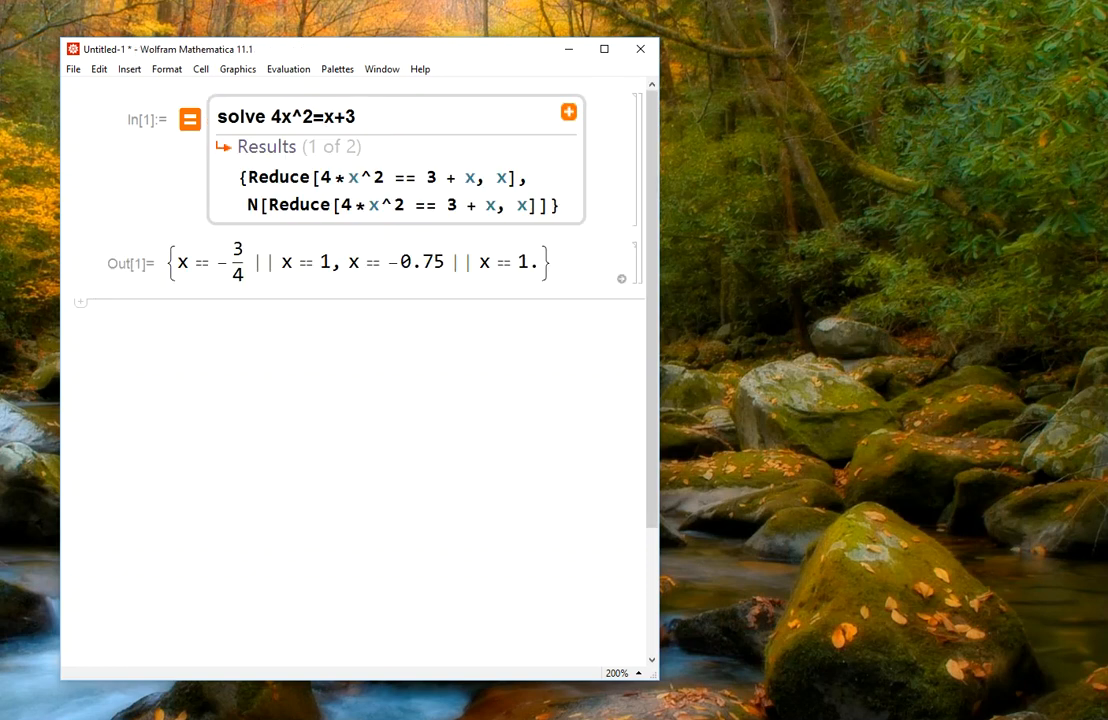
mouse_move(349, 194)
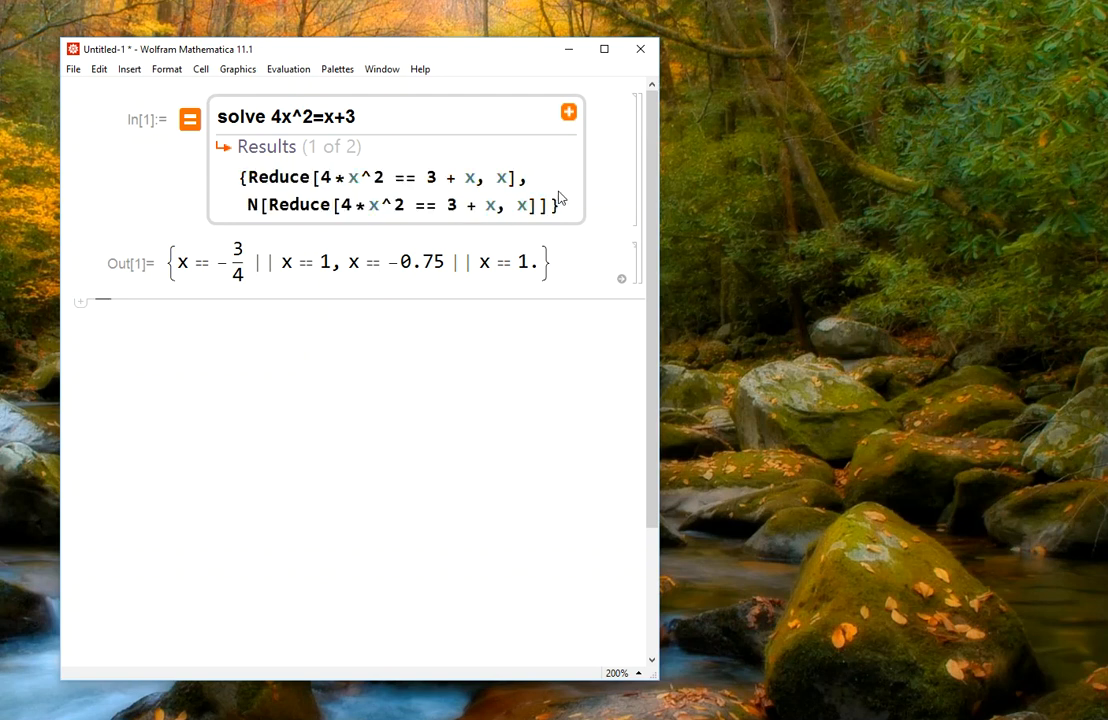
mouse_move(277, 177)
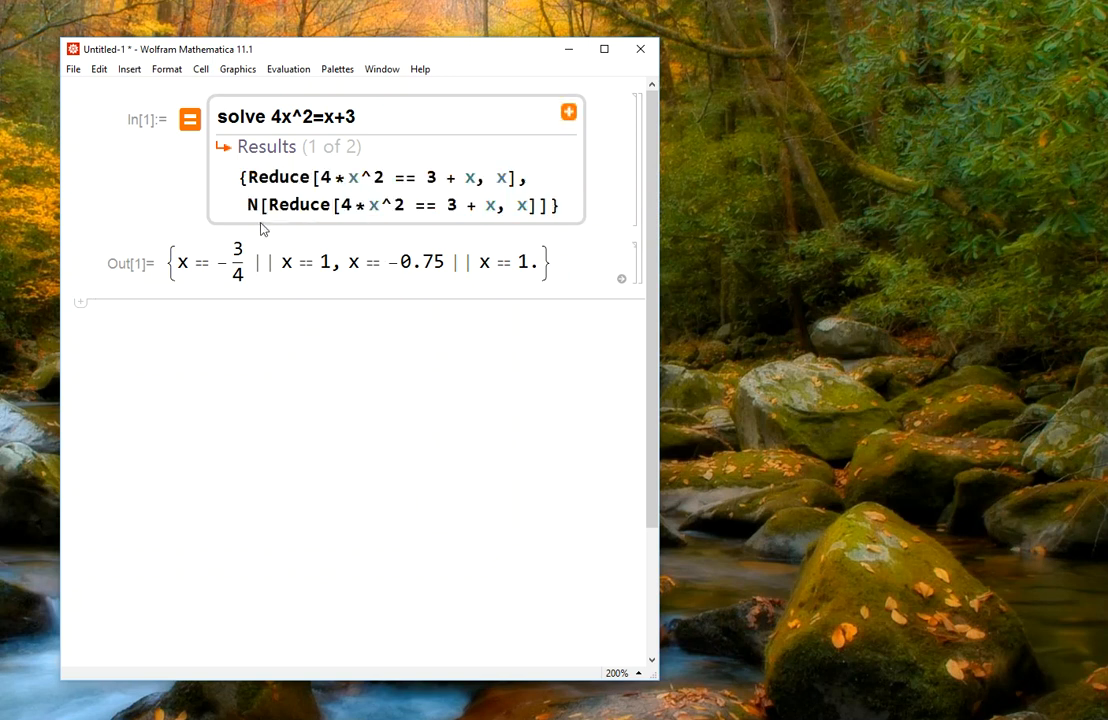
mouse_move(255, 210)
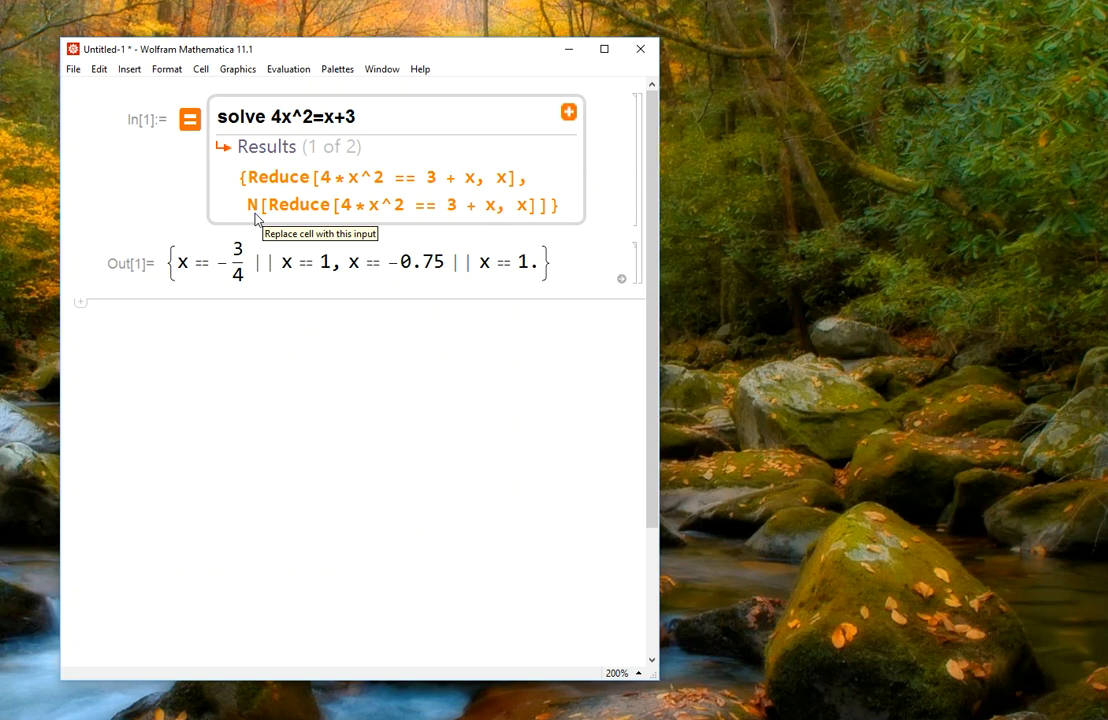
mouse_move(343, 392)
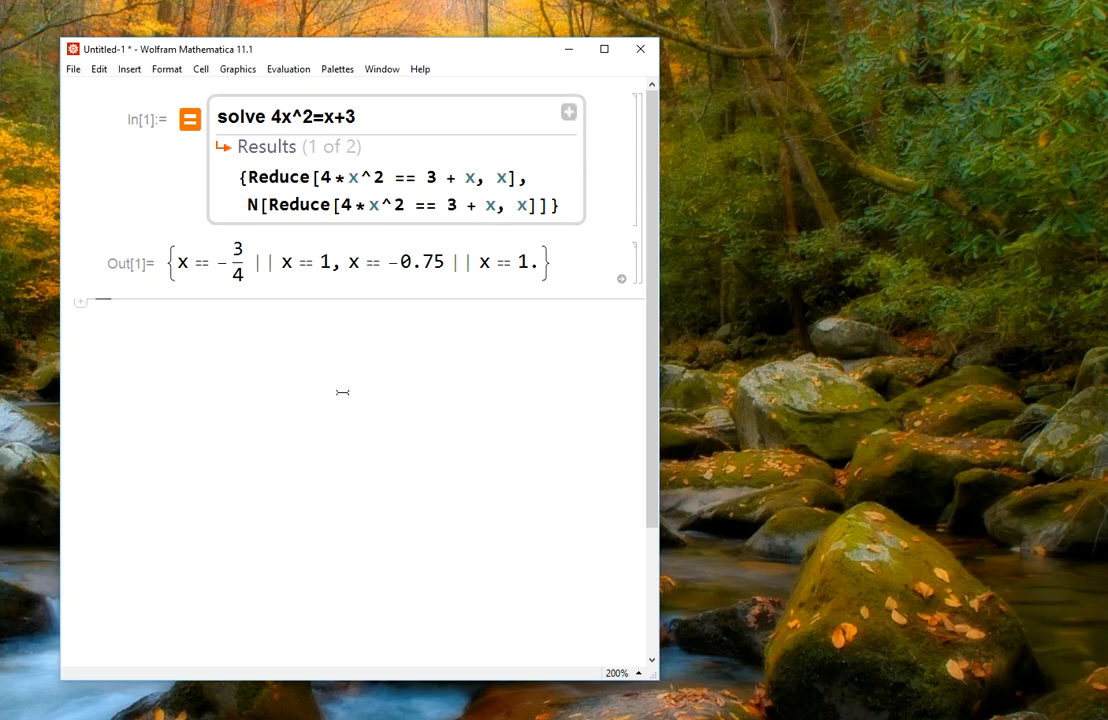
mouse_move(210, 277)
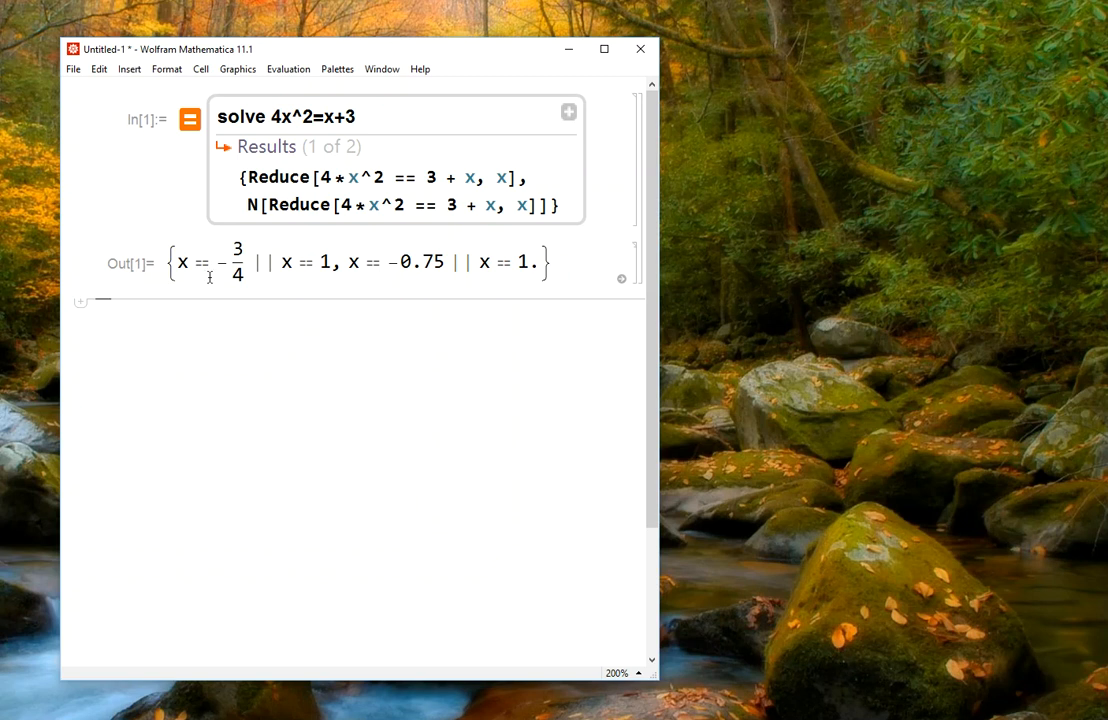
drag(178, 262, 335, 262)
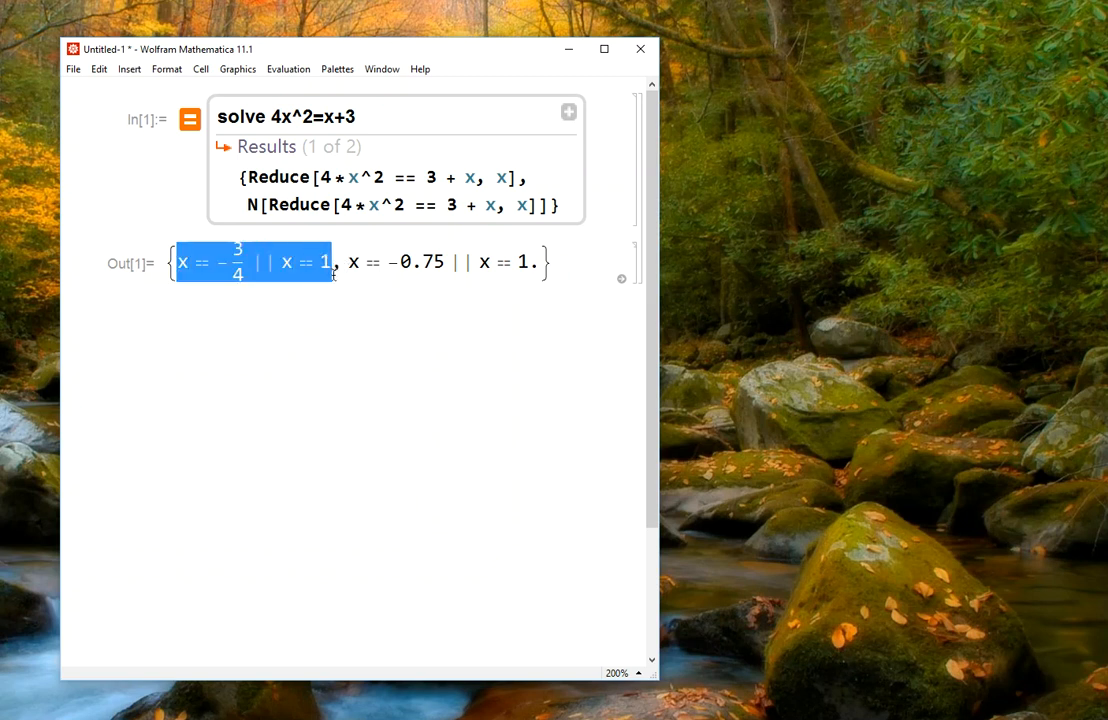
click(315, 262)
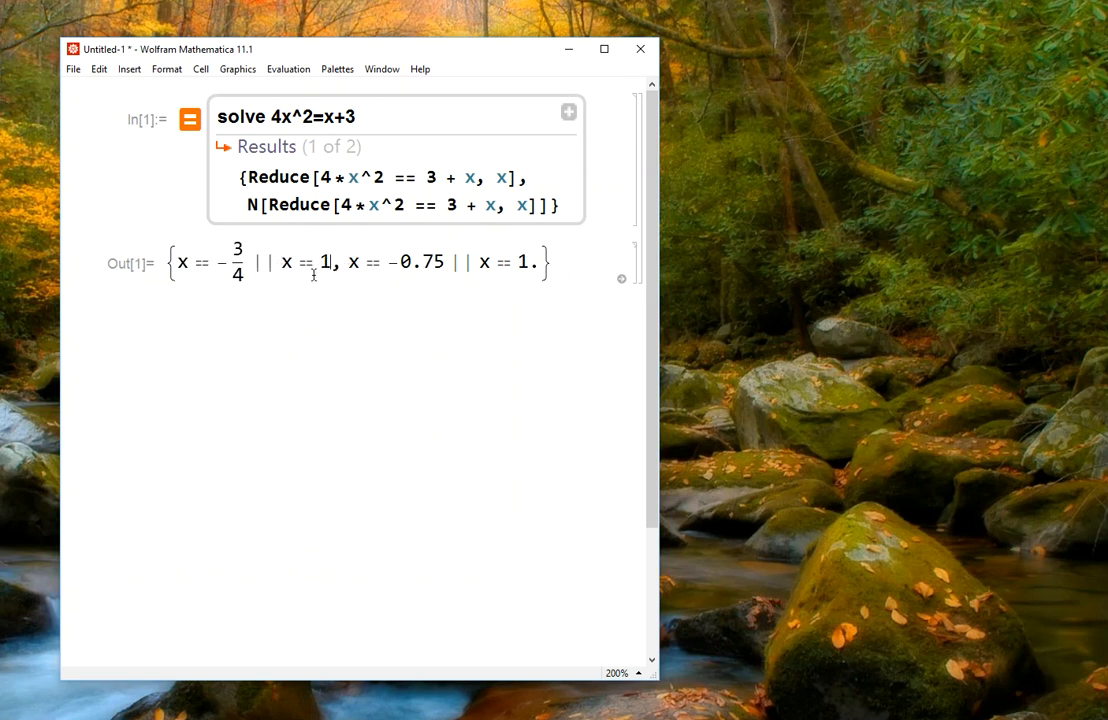
mouse_move(379, 283)
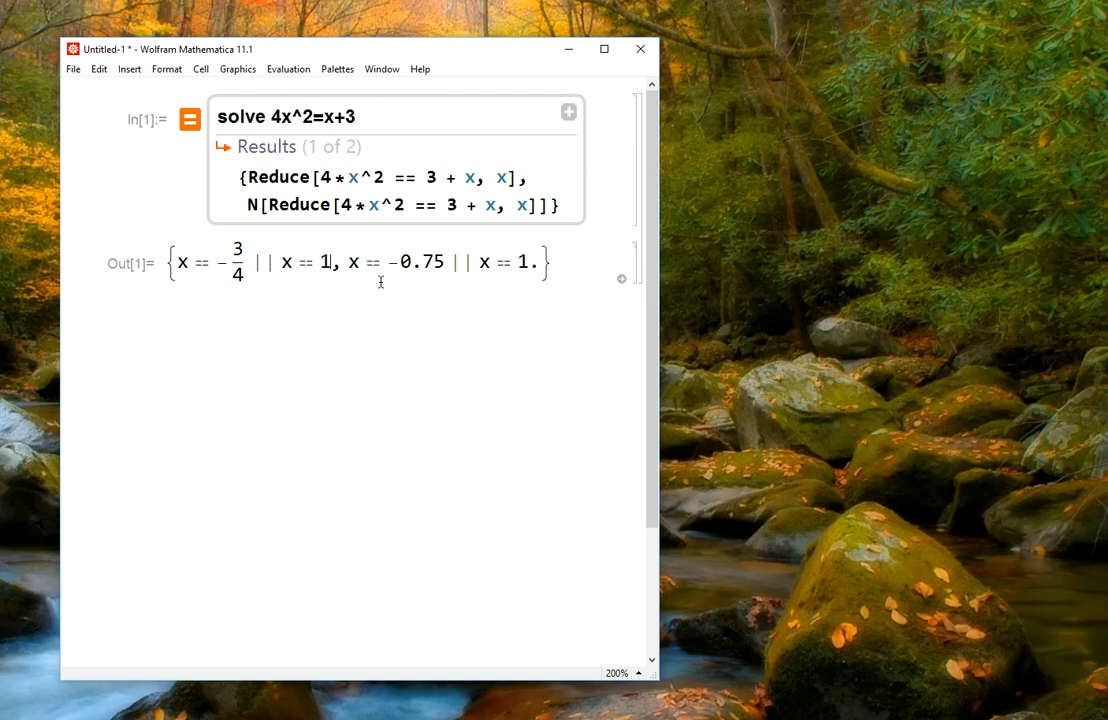
mouse_move(424, 289)
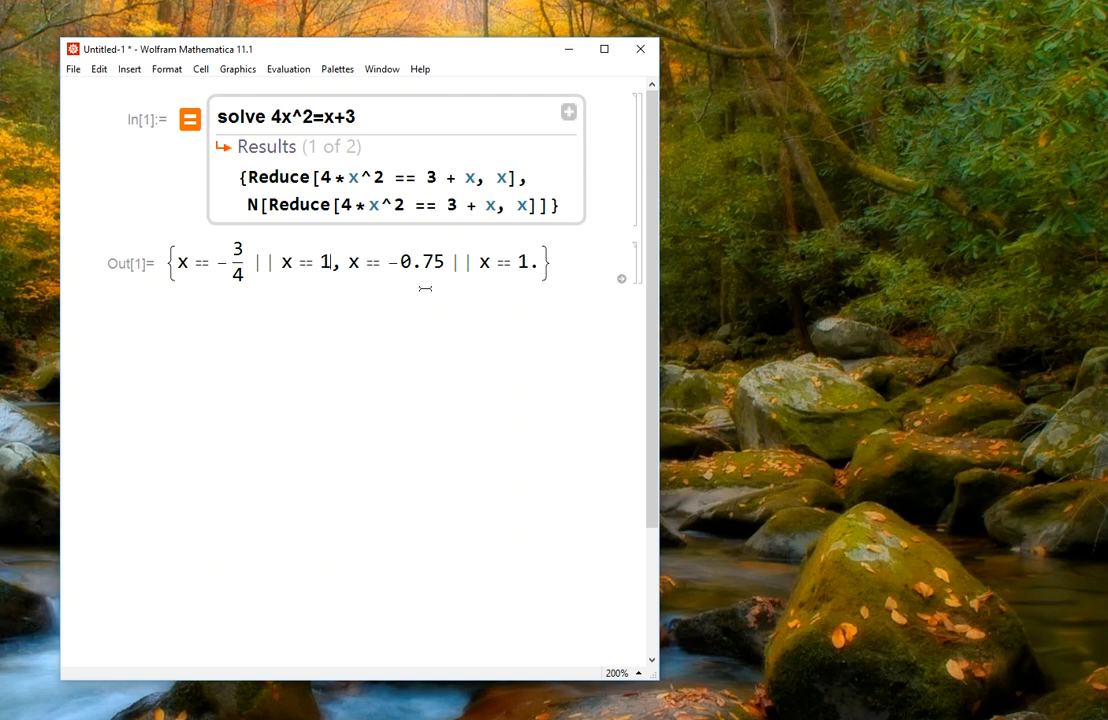
mouse_move(567, 295)
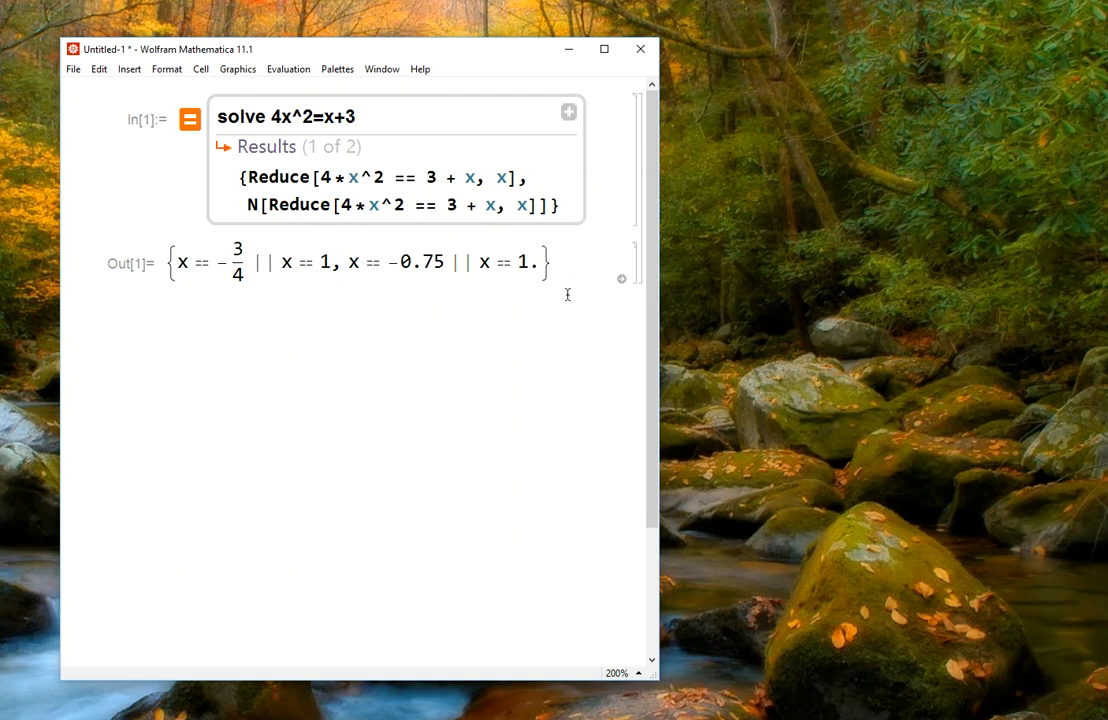
mouse_move(431, 311)
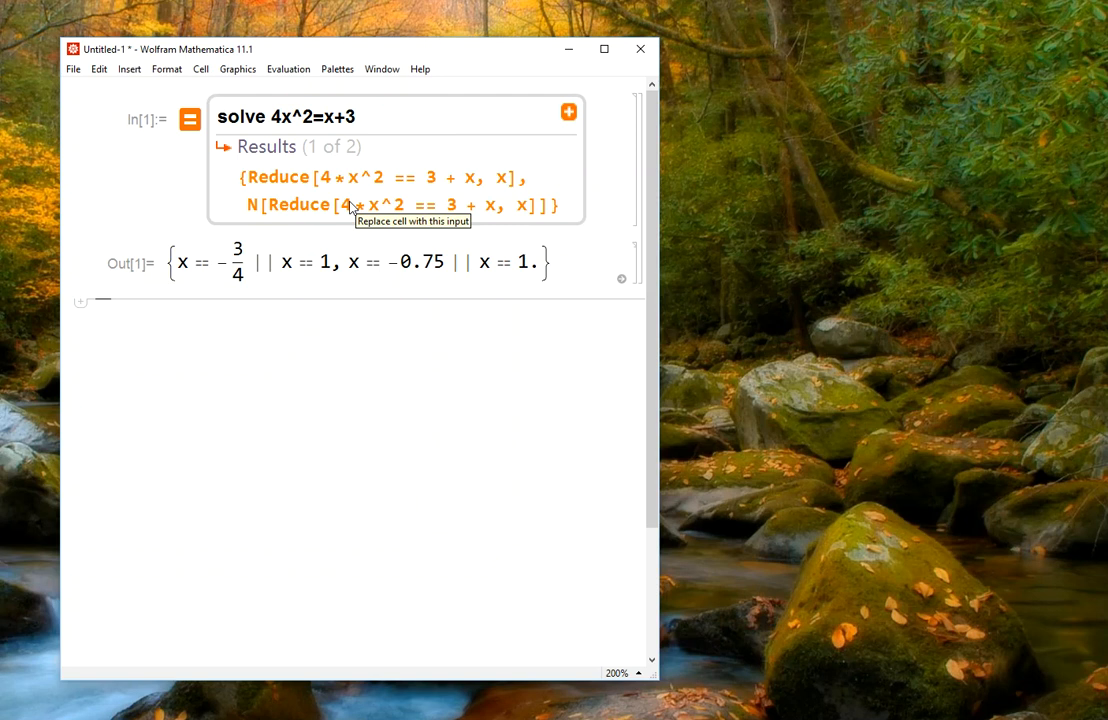
mouse_move(437, 219)
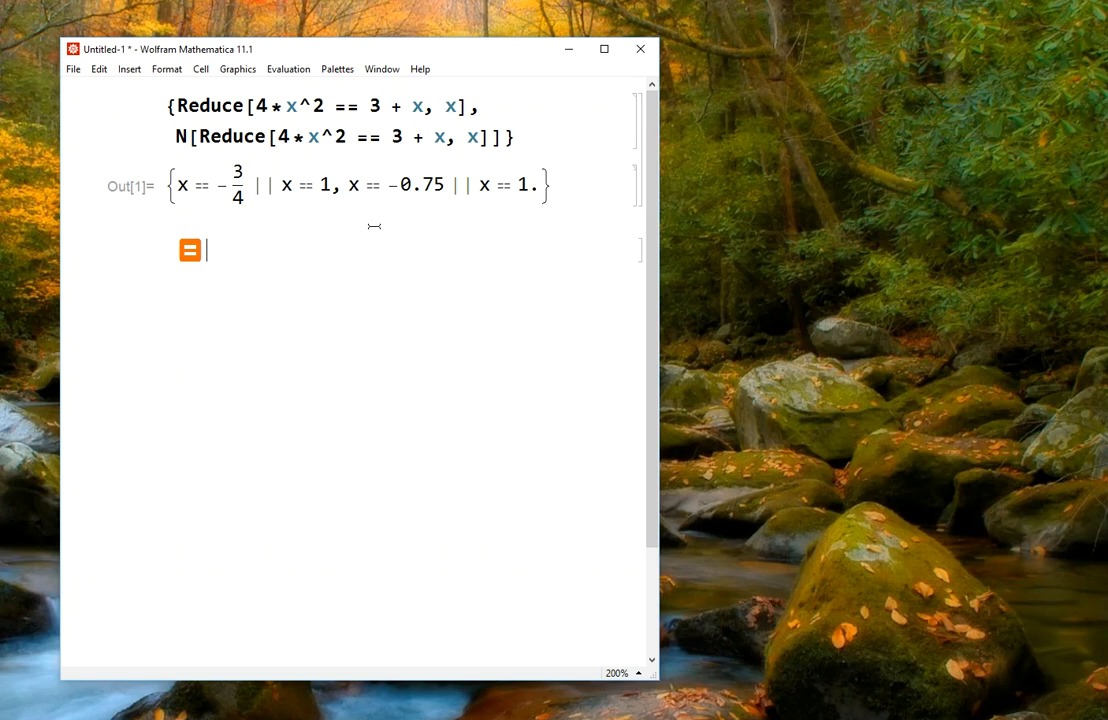
Step: Enter the free-form query 'plot y=x^2' to draw the parabola
text(plot y=x^2)
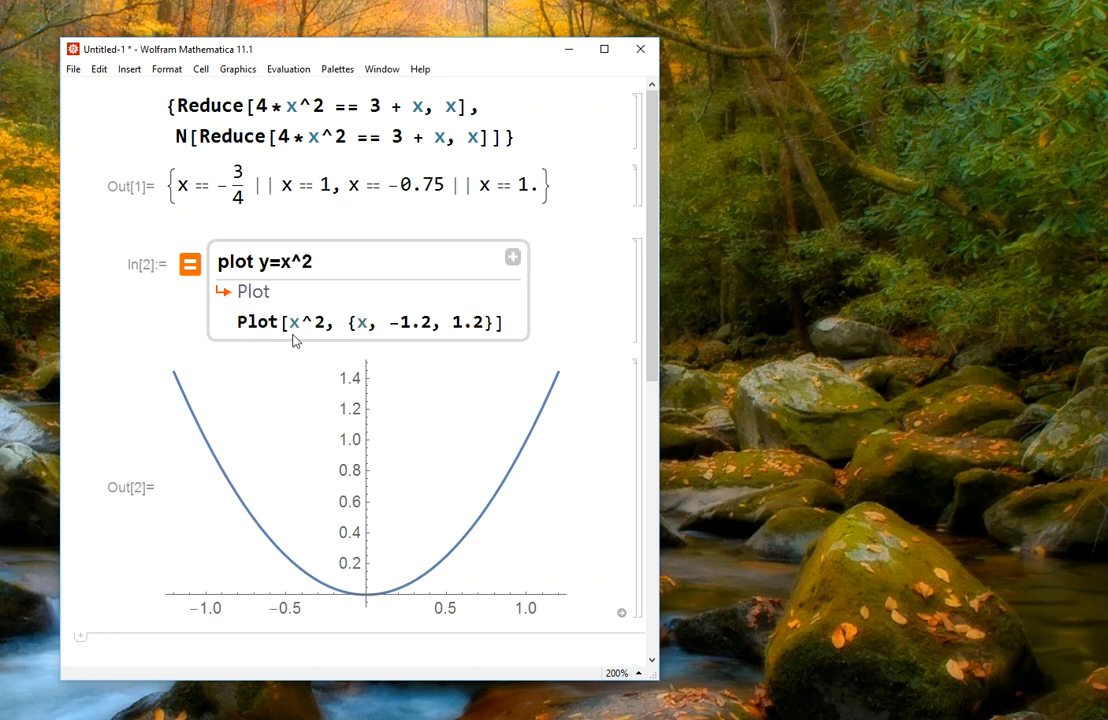
mouse_move(383, 340)
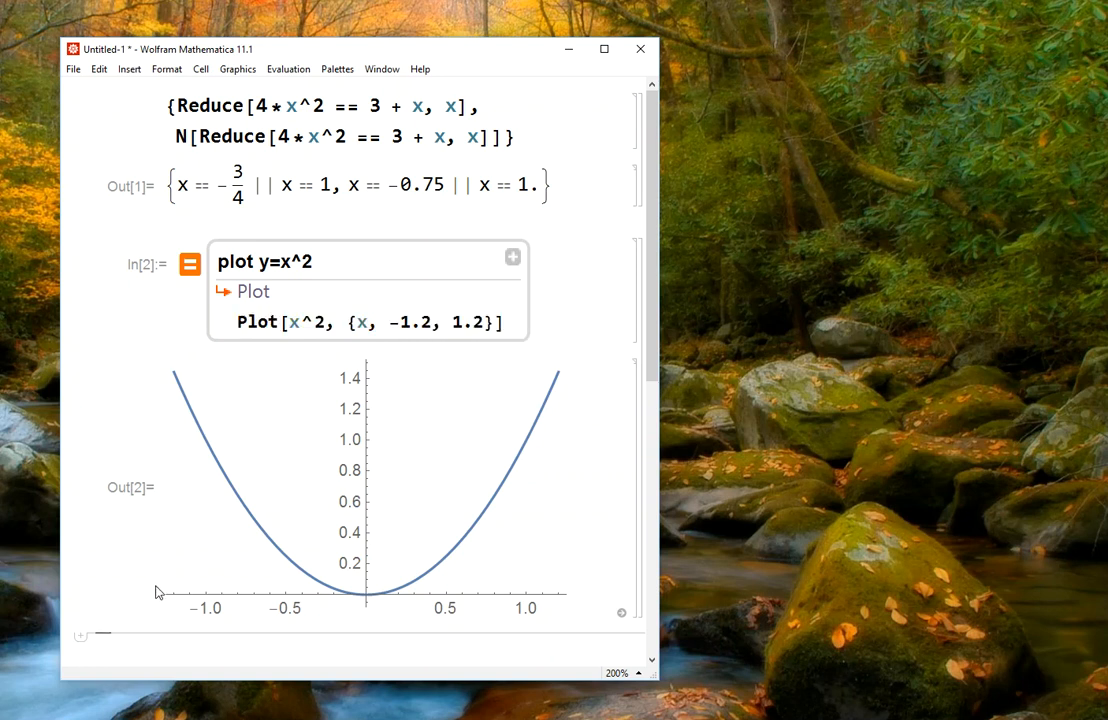
mouse_move(168, 568)
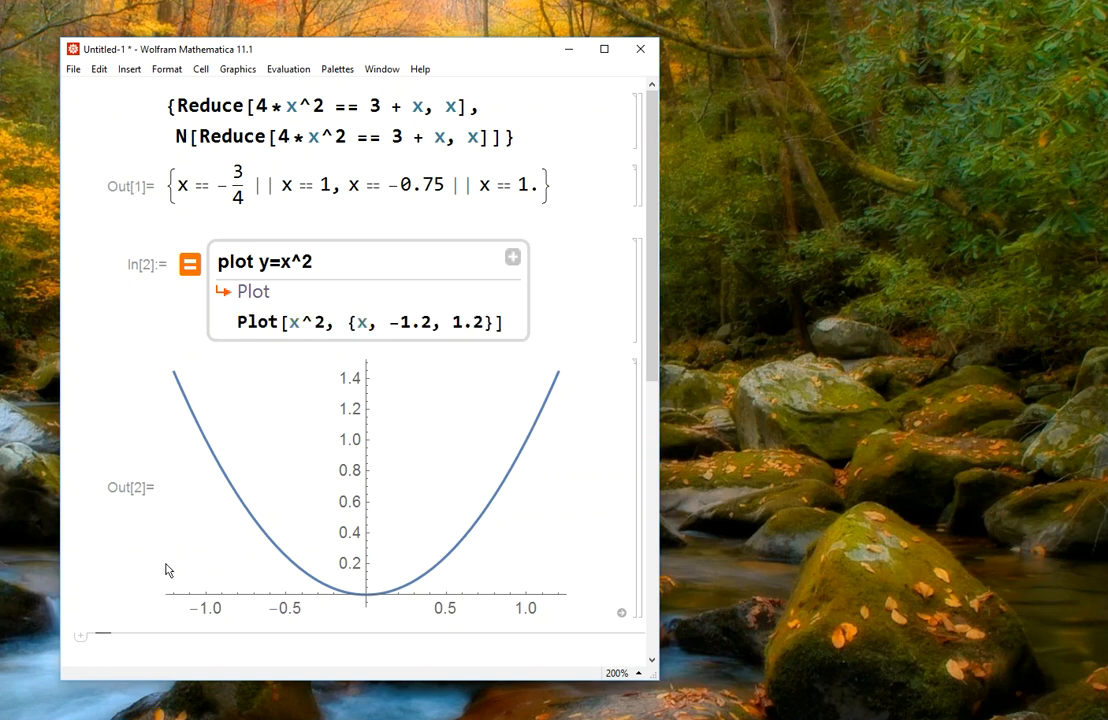
mouse_move(163, 565)
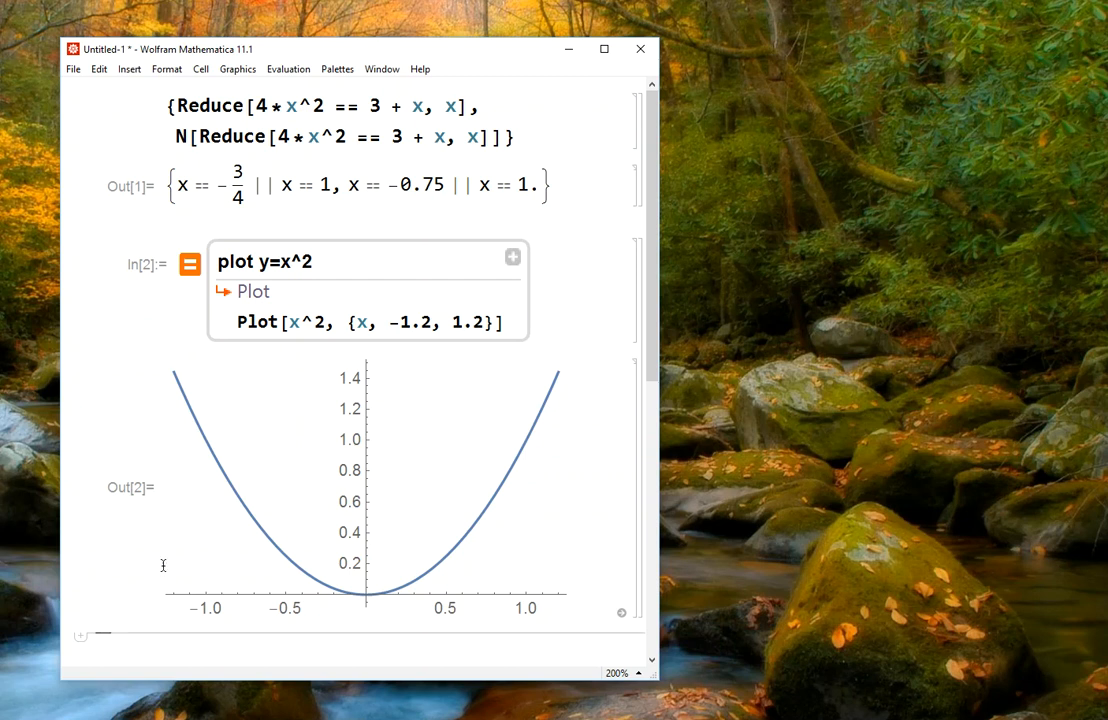
mouse_move(560, 547)
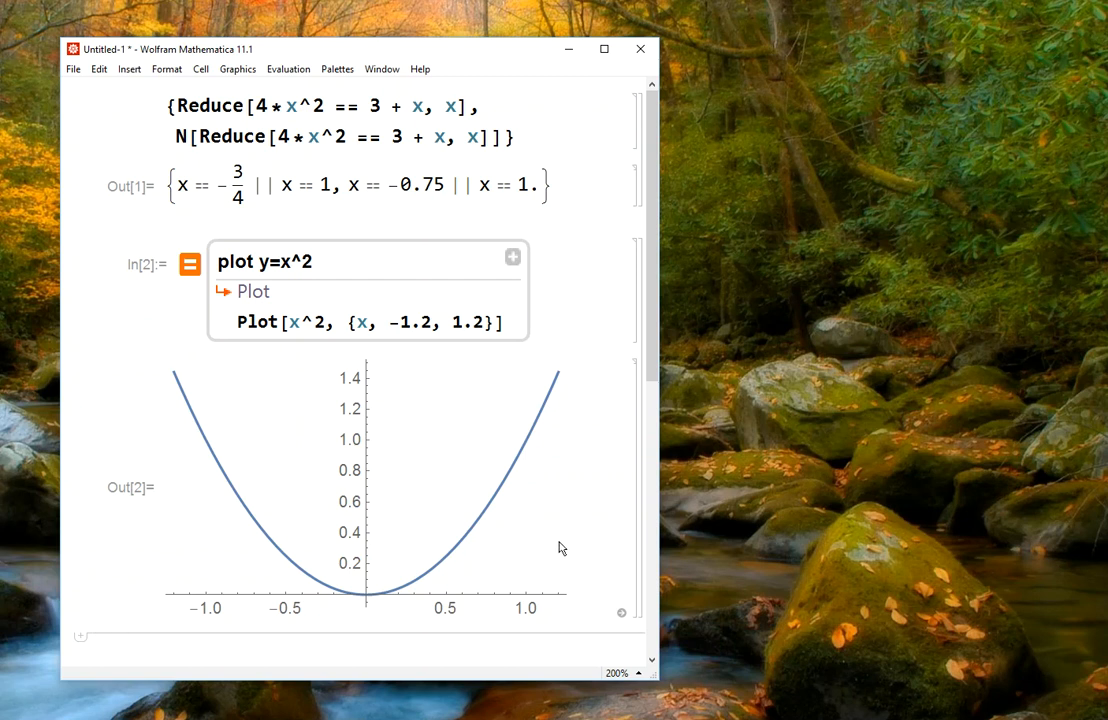
mouse_move(510, 488)
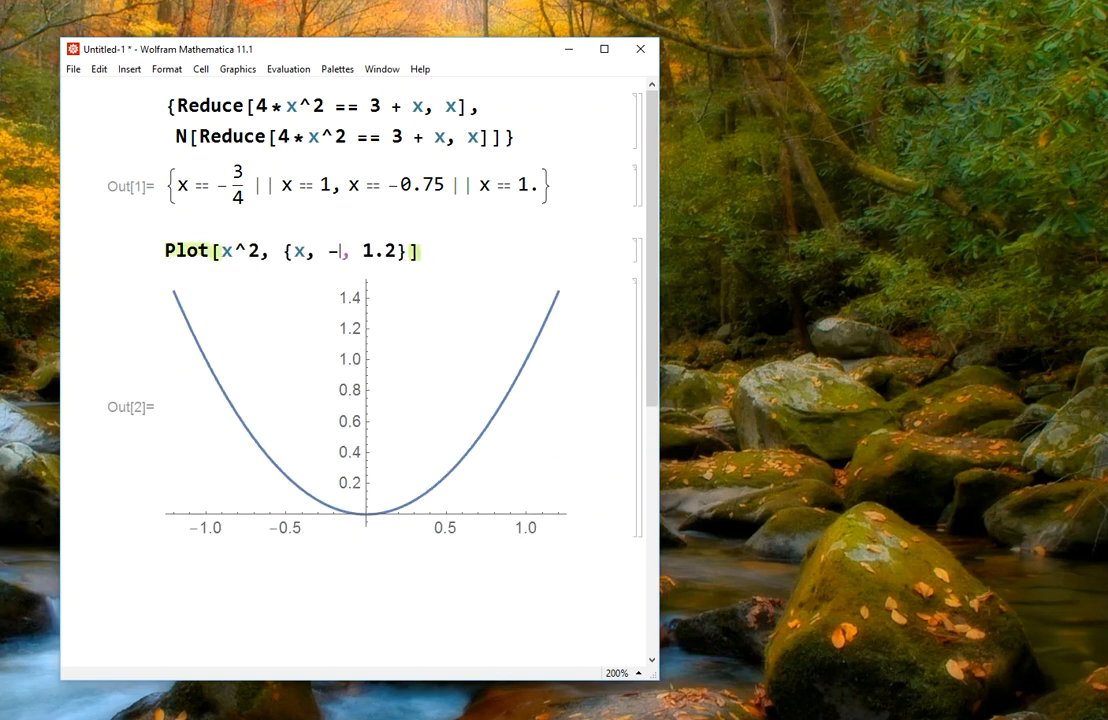
Step: Change the plot range to -10 to 10 and re-evaluate Plot[x^2]
text(10)
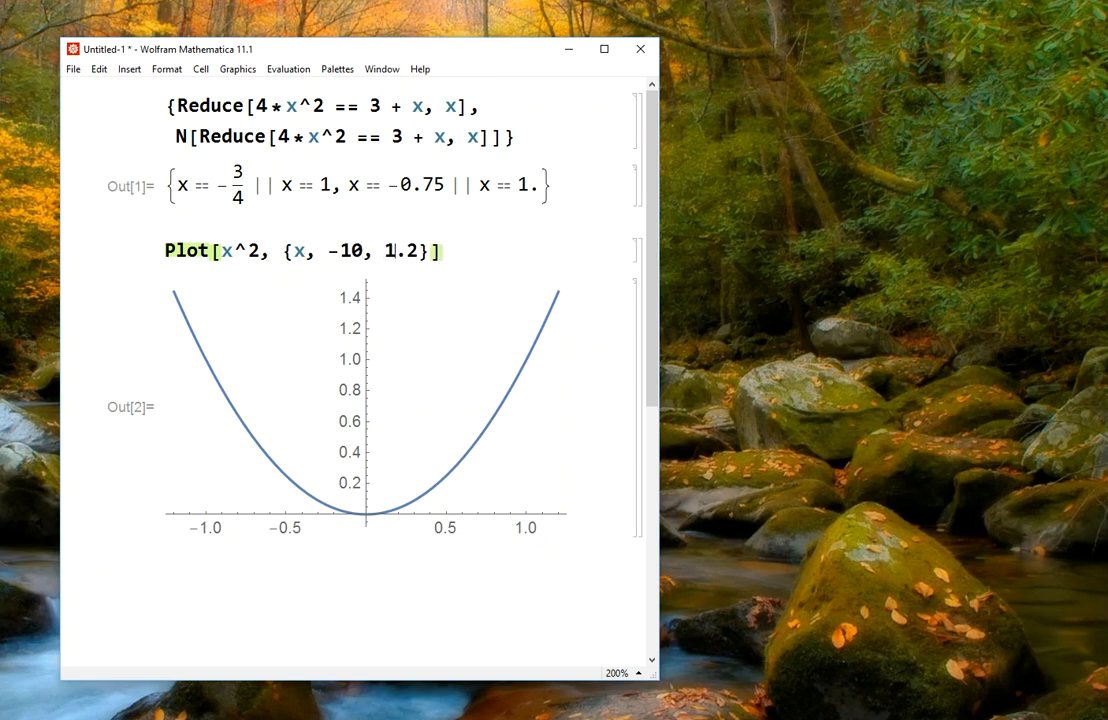
text(10)
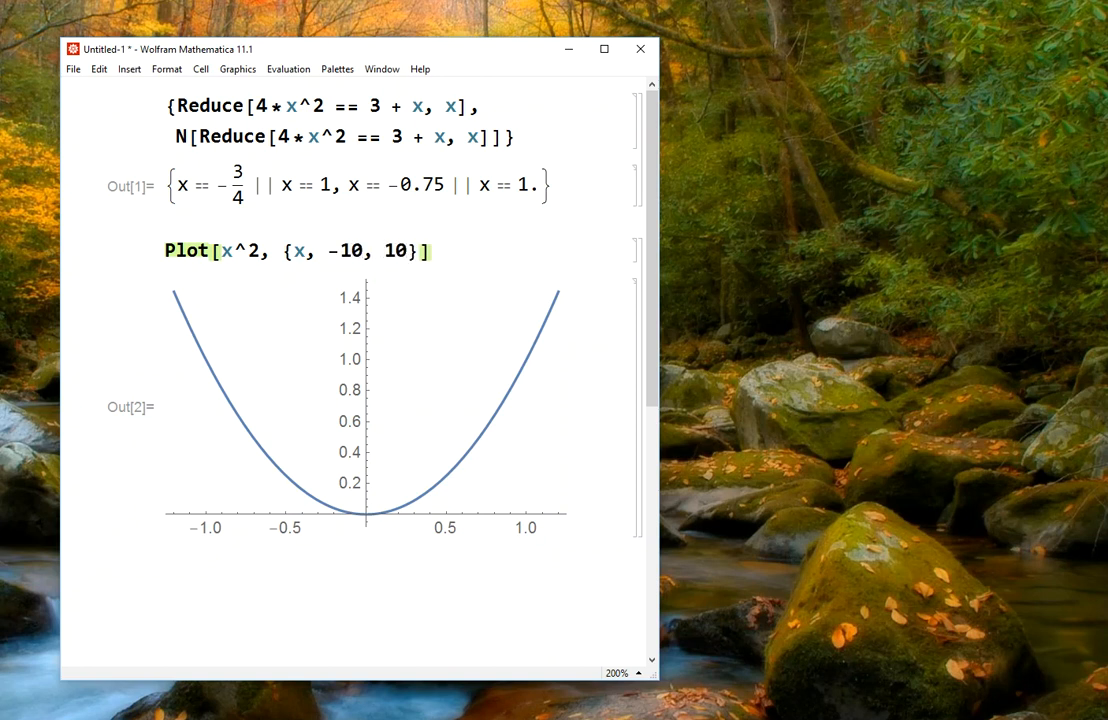
key(shift+enter)
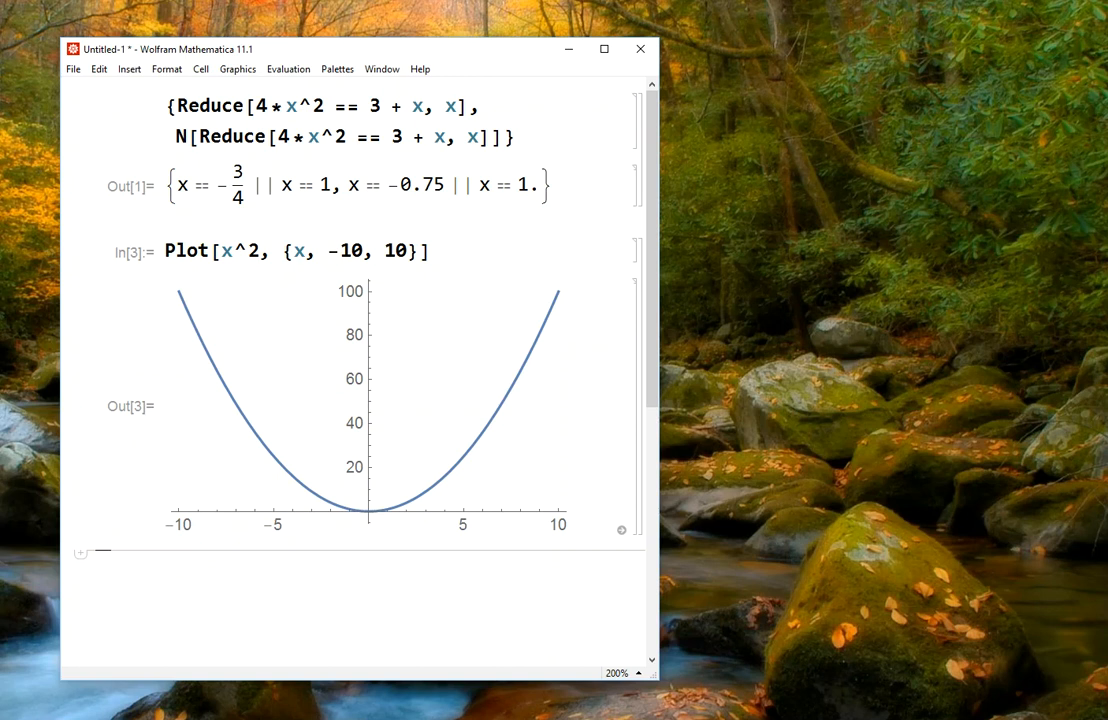
mouse_move(397, 461)
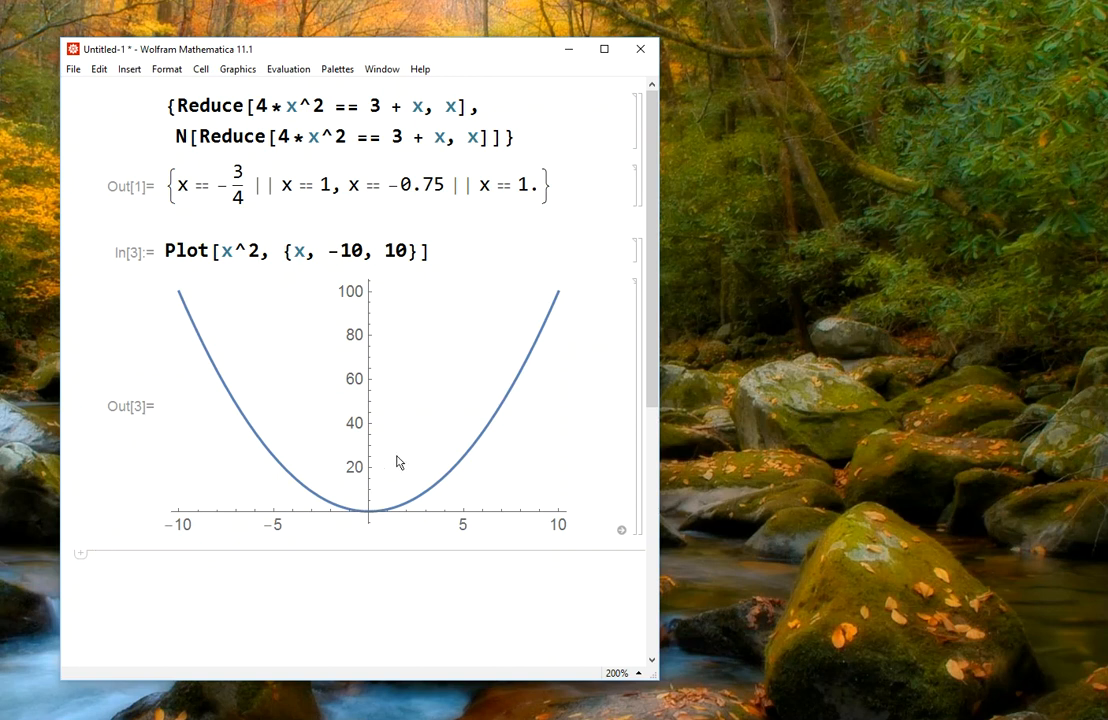
mouse_move(469, 477)
text(=)
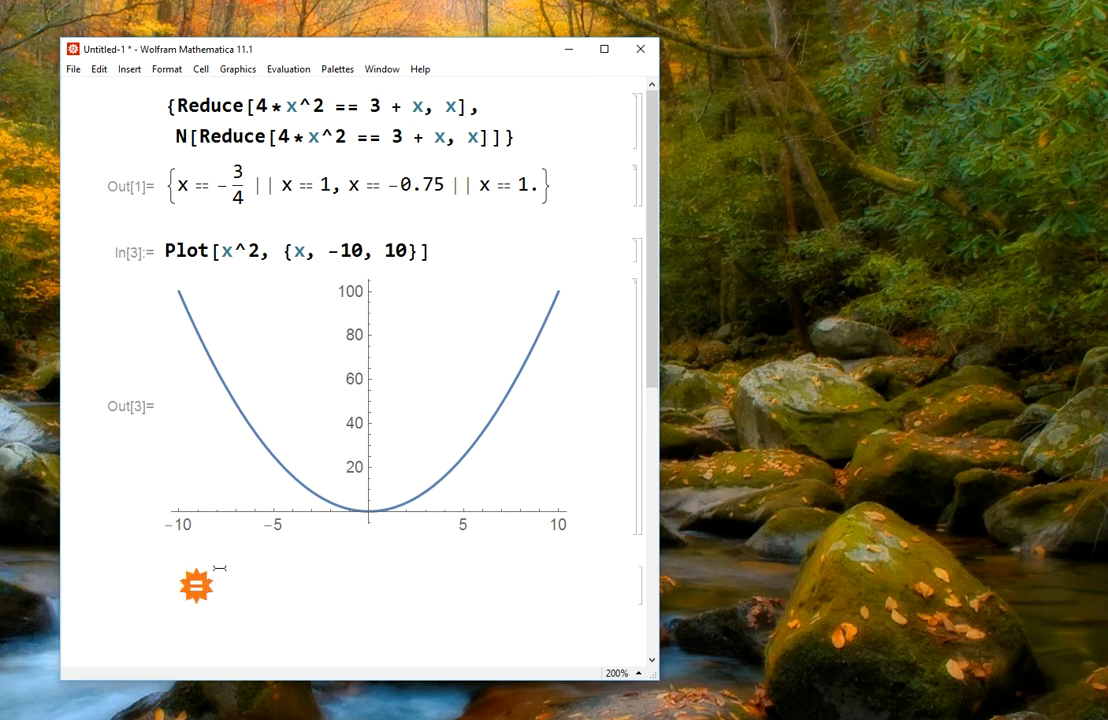
Step: Below the plot, enter the Wolfram Alpha query 'smallest country in Europe'
scroll(down, 3)
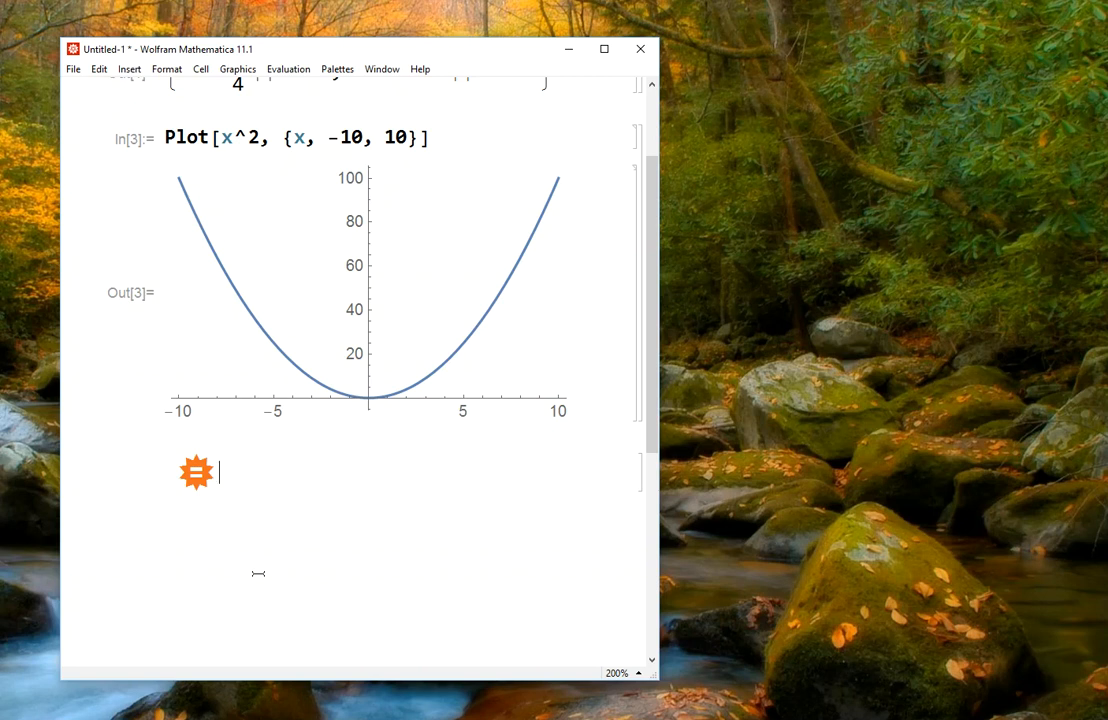
text(smallest country in)
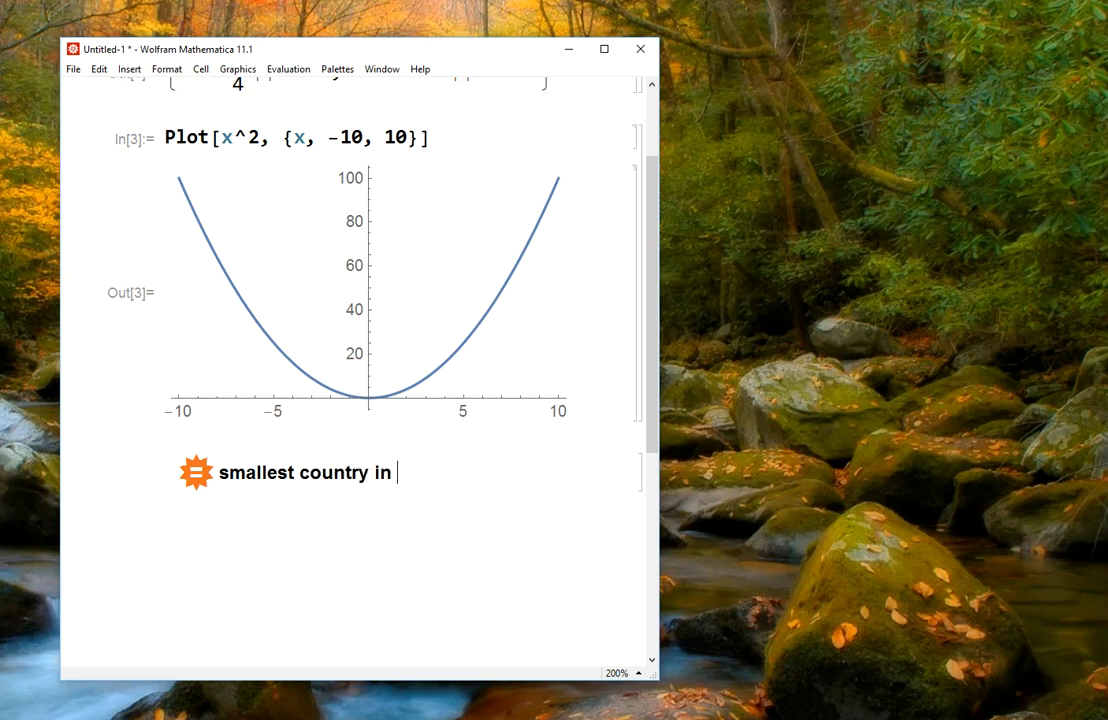
text(Europe)
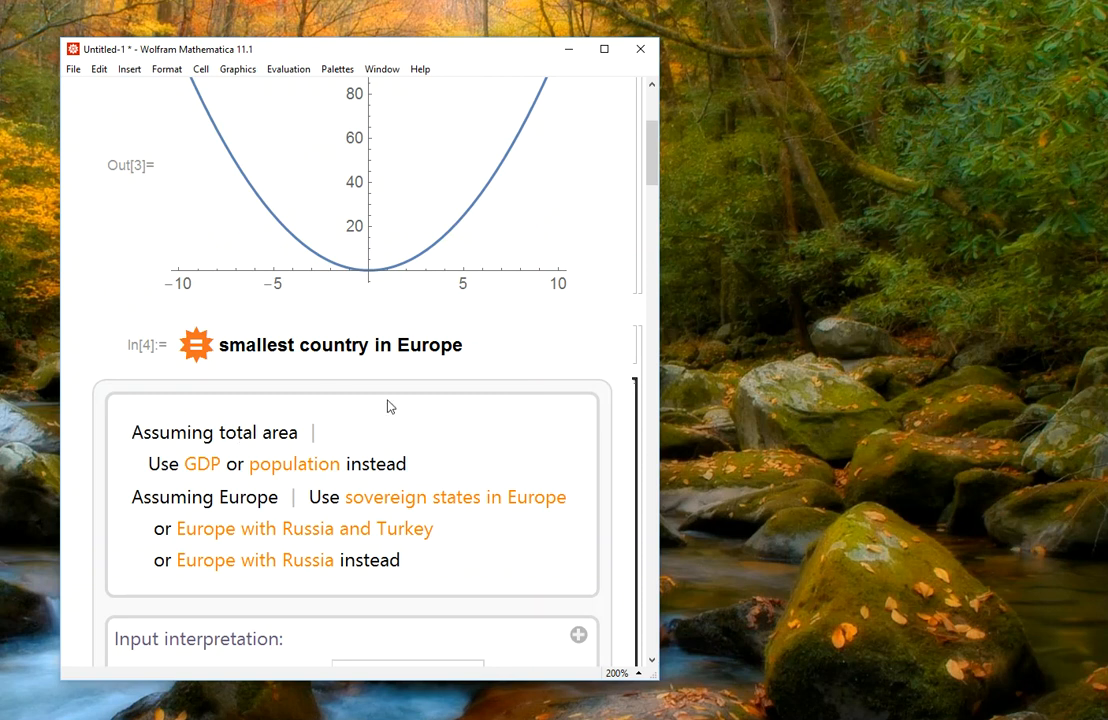
mouse_move(155, 433)
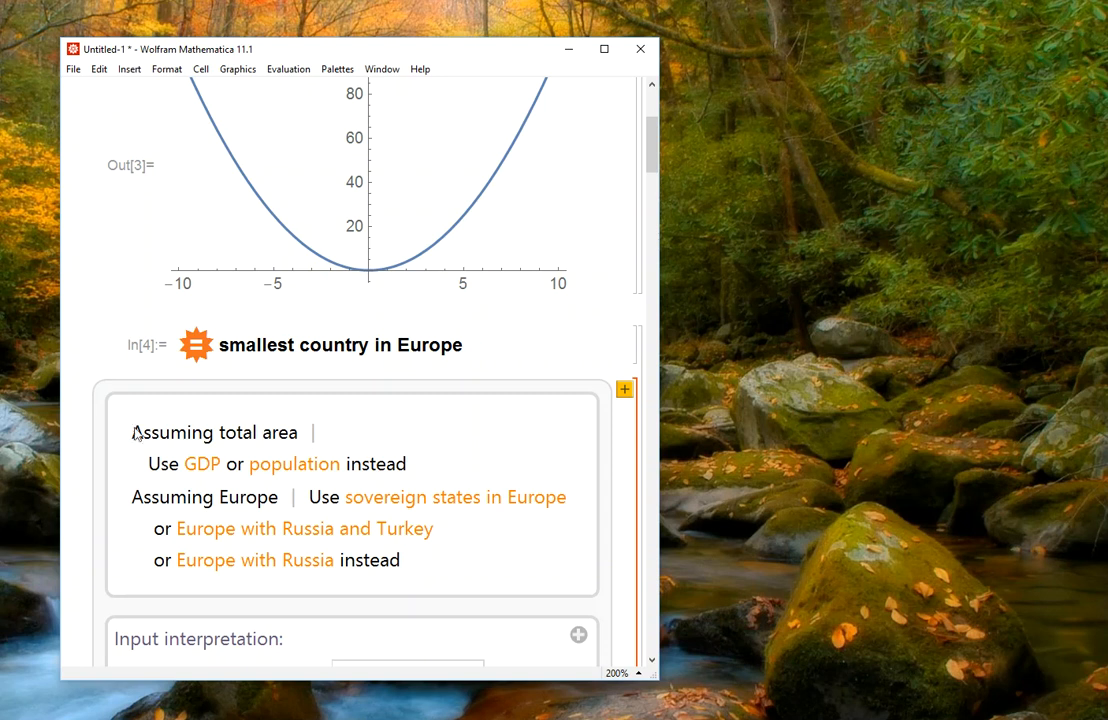
Step: Scroll past the Vatican City results and click below them for a new input
scroll(down, 3)
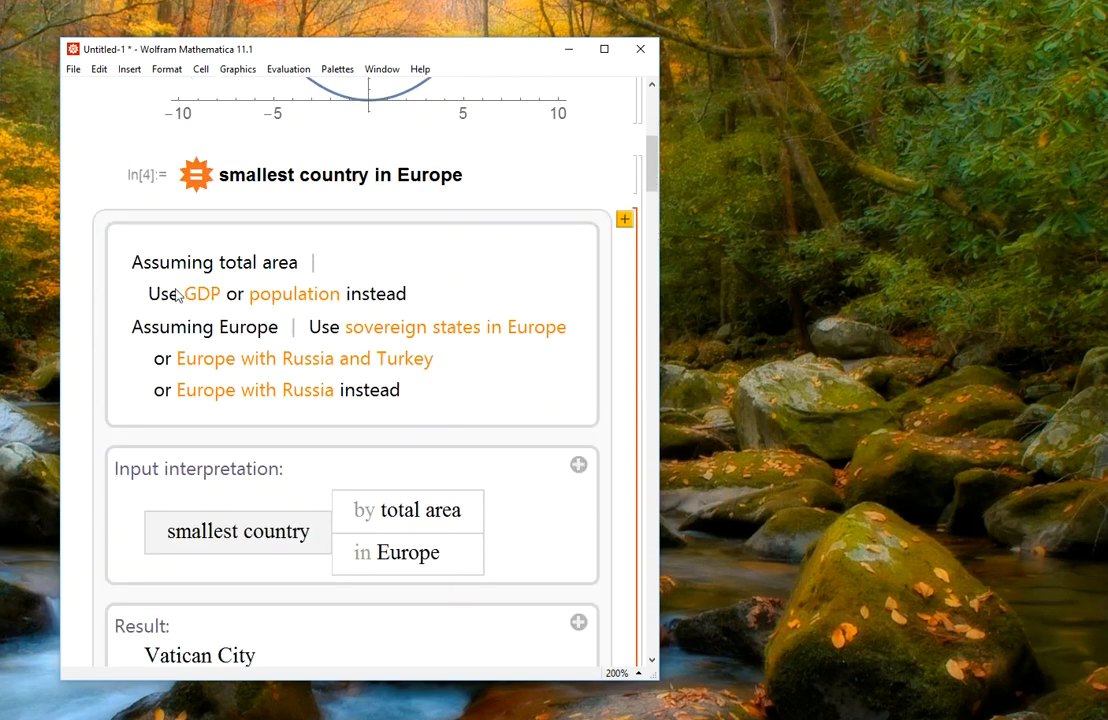
mouse_move(201, 293)
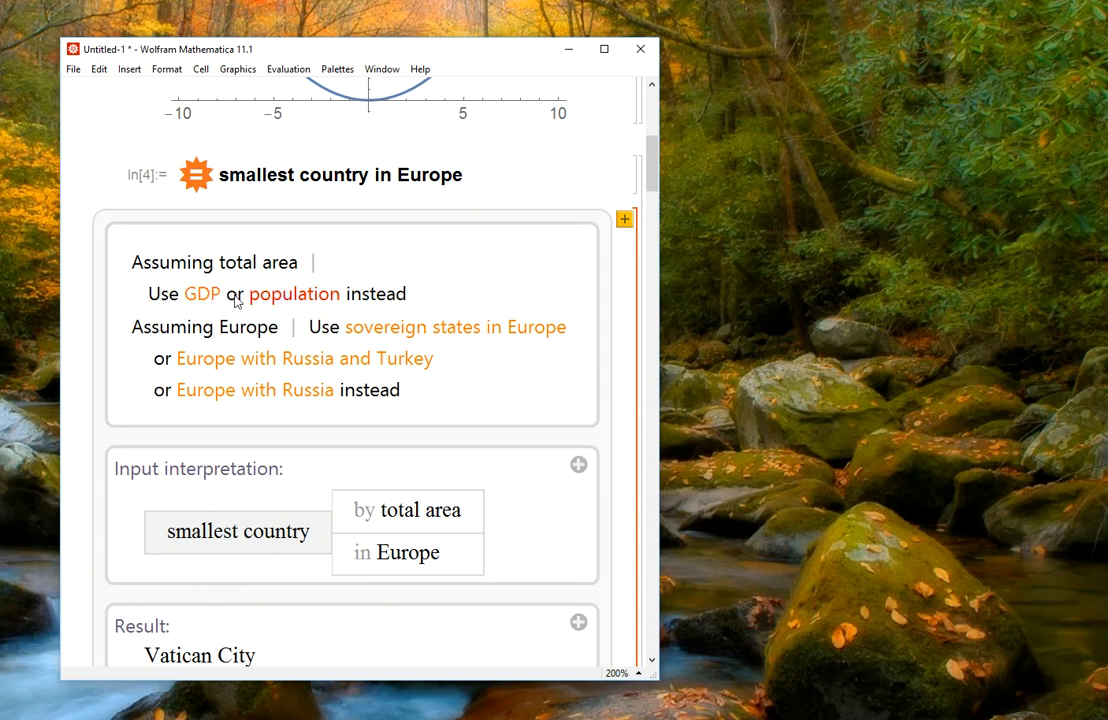
scroll(down, 3)
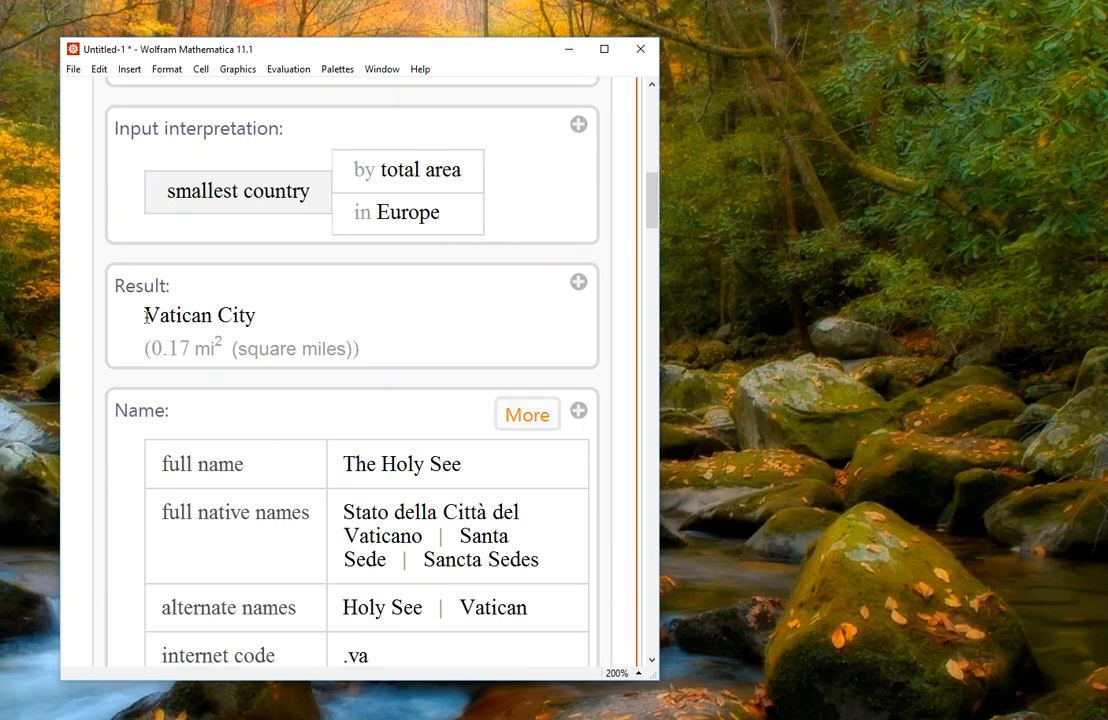
mouse_move(490, 348)
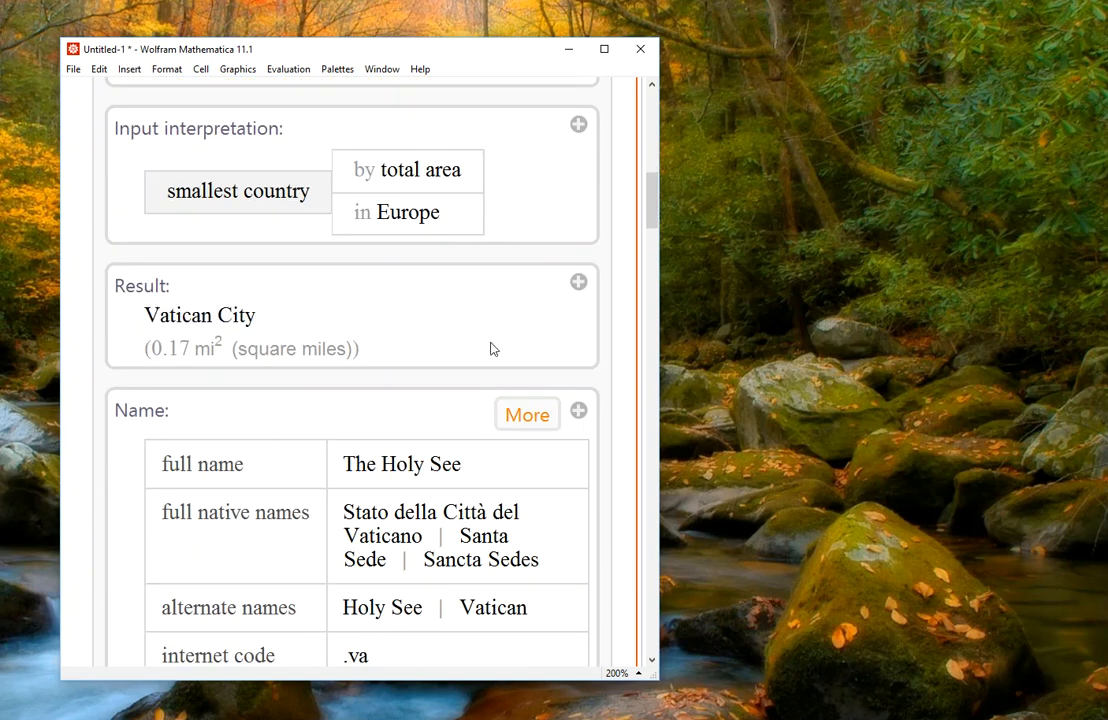
scroll(down, 3)
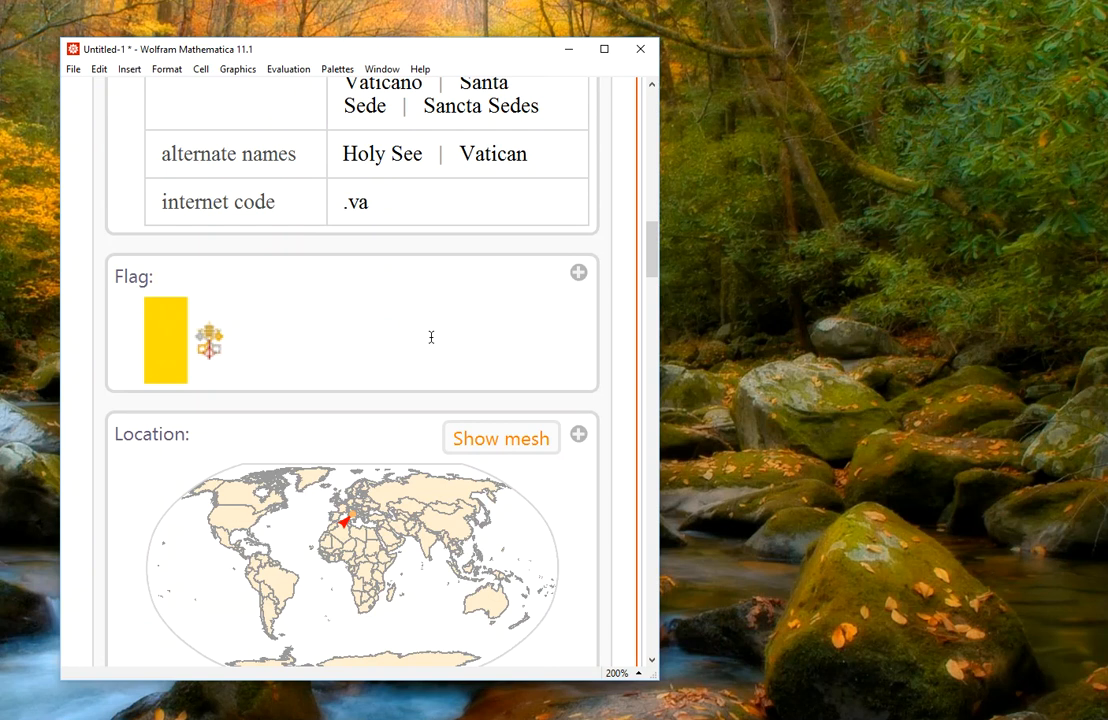
scroll(down, 3)
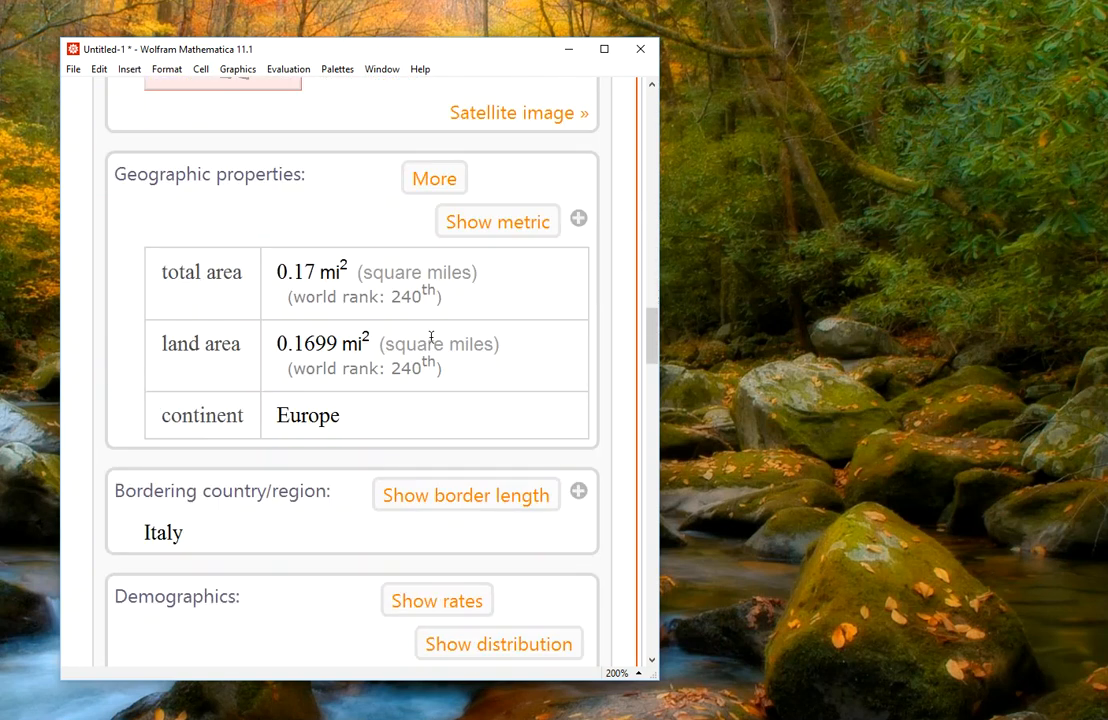
scroll(down, 3)
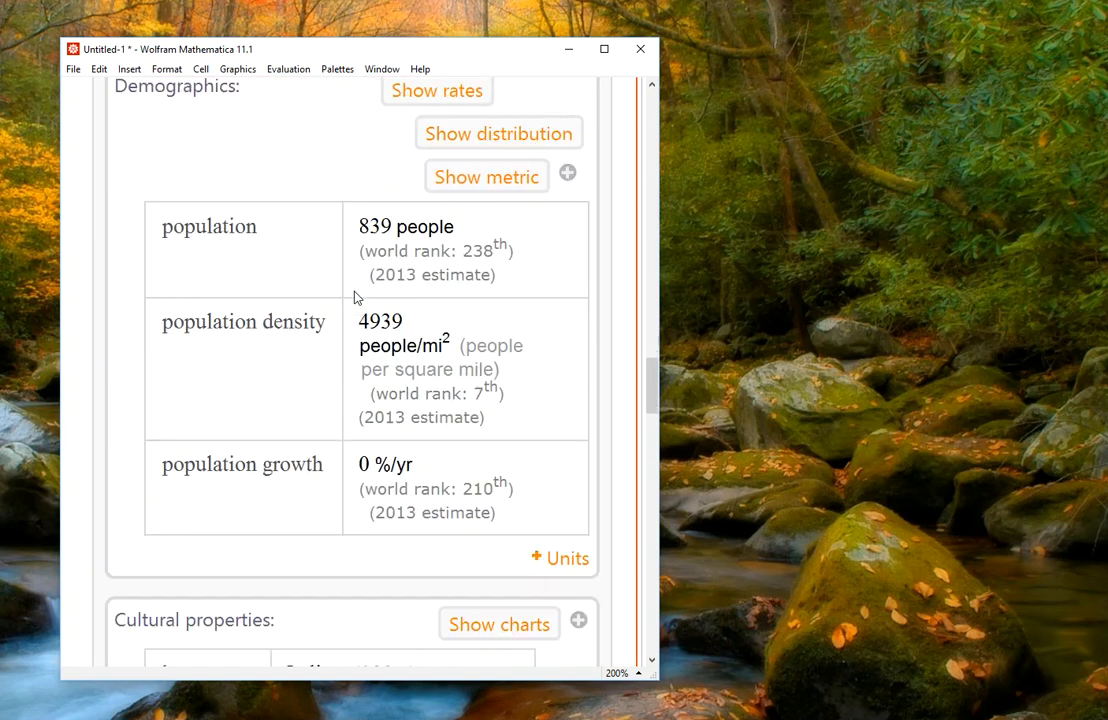
scroll(down, 3)
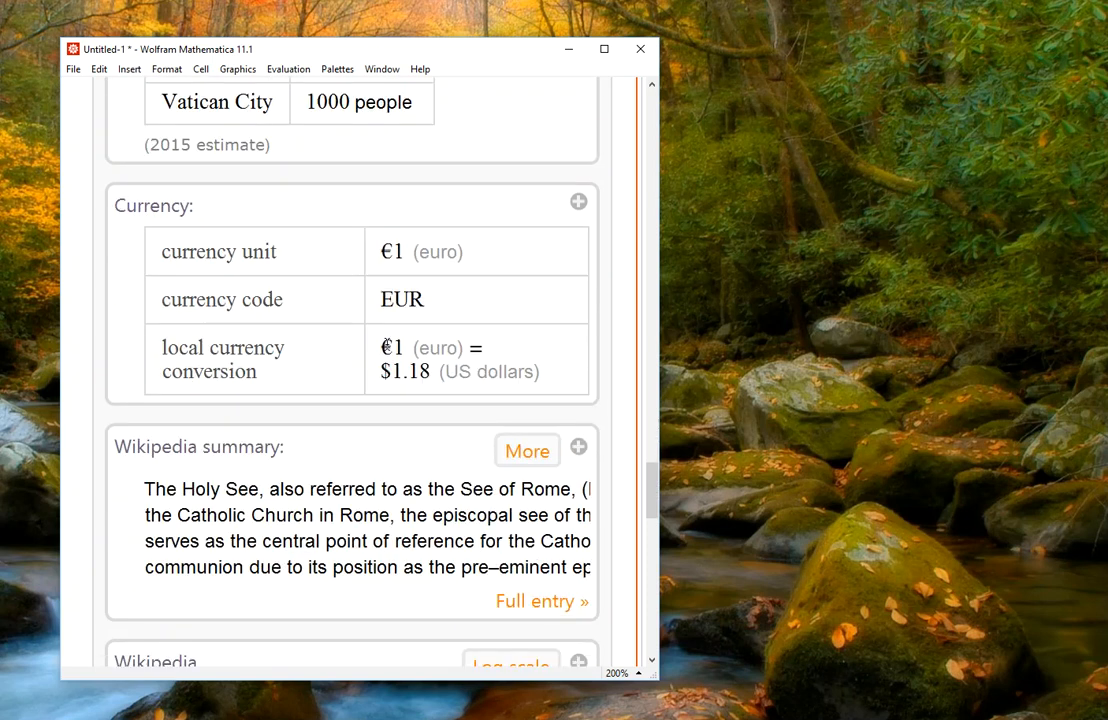
scroll(down, 3)
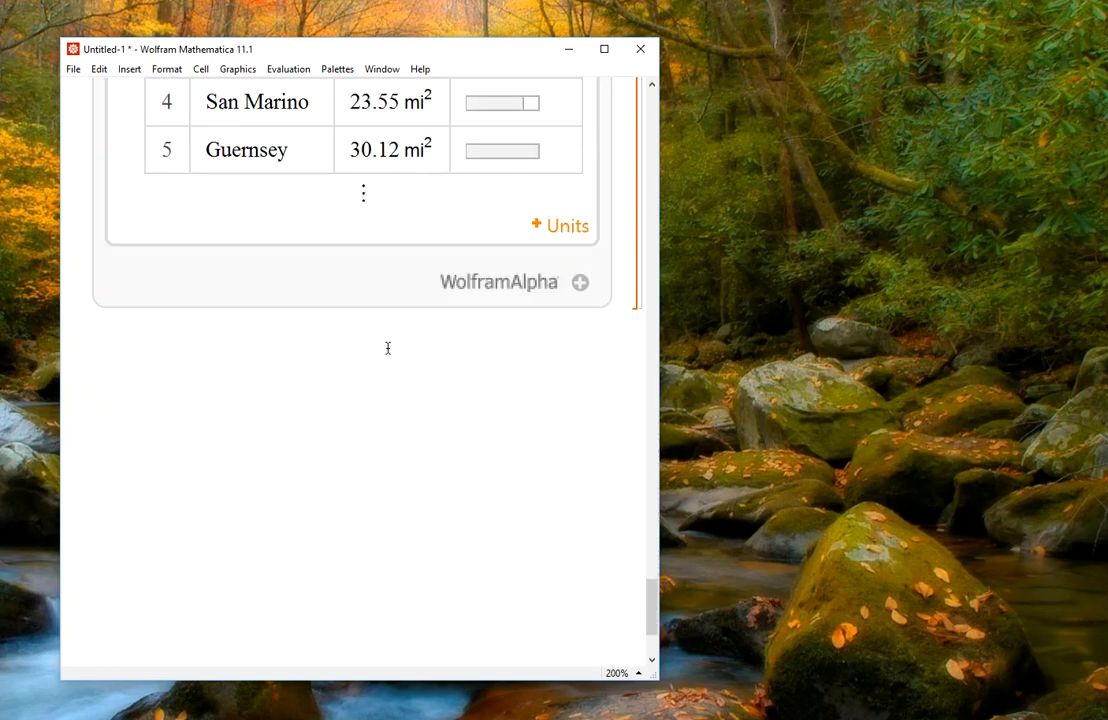
click(388, 348)
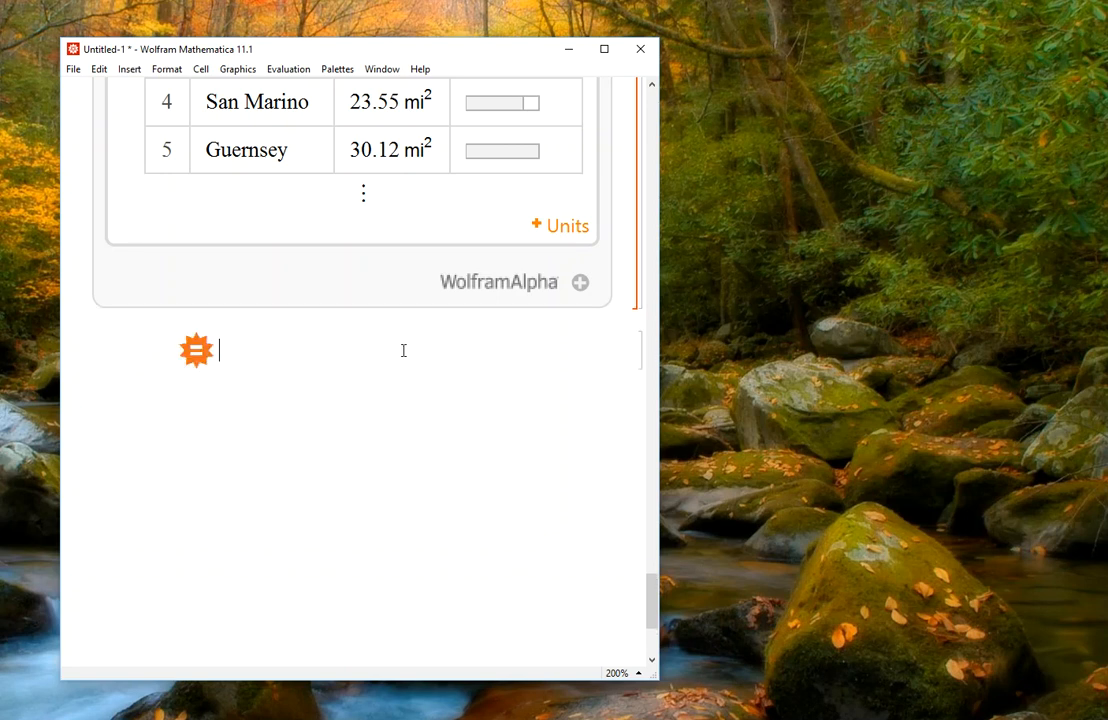
Step: Query 'population of Pennsylvania' and scroll through the 12.8 million result details
text(population of Pennsylvania)
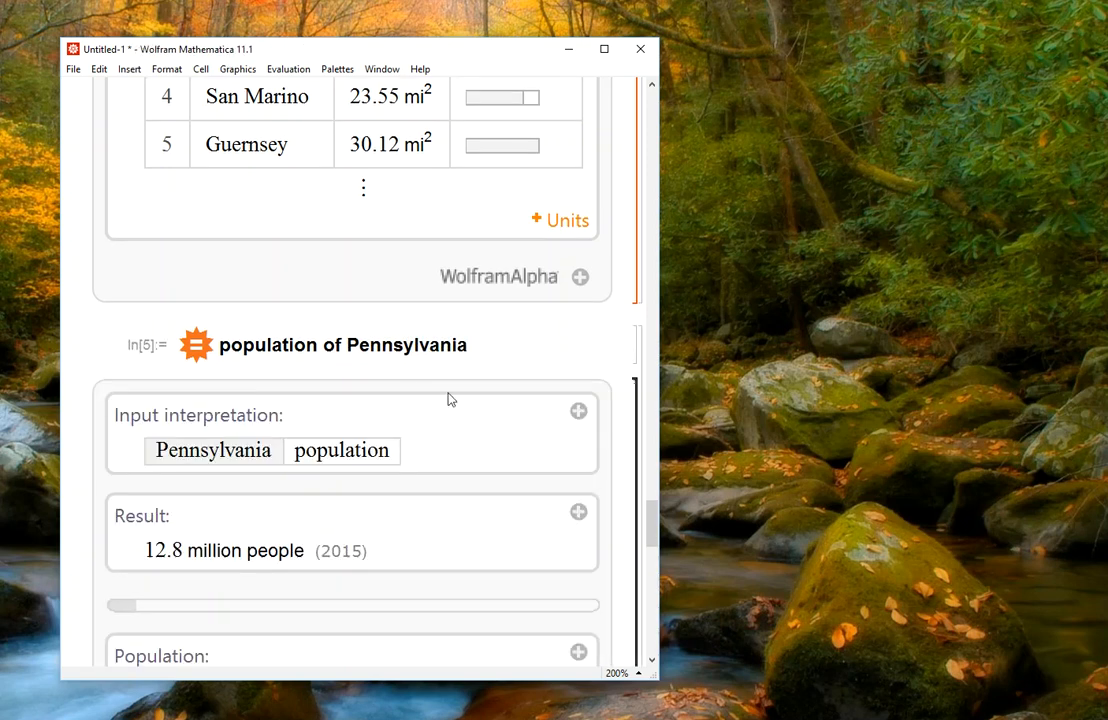
scroll(down, 3)
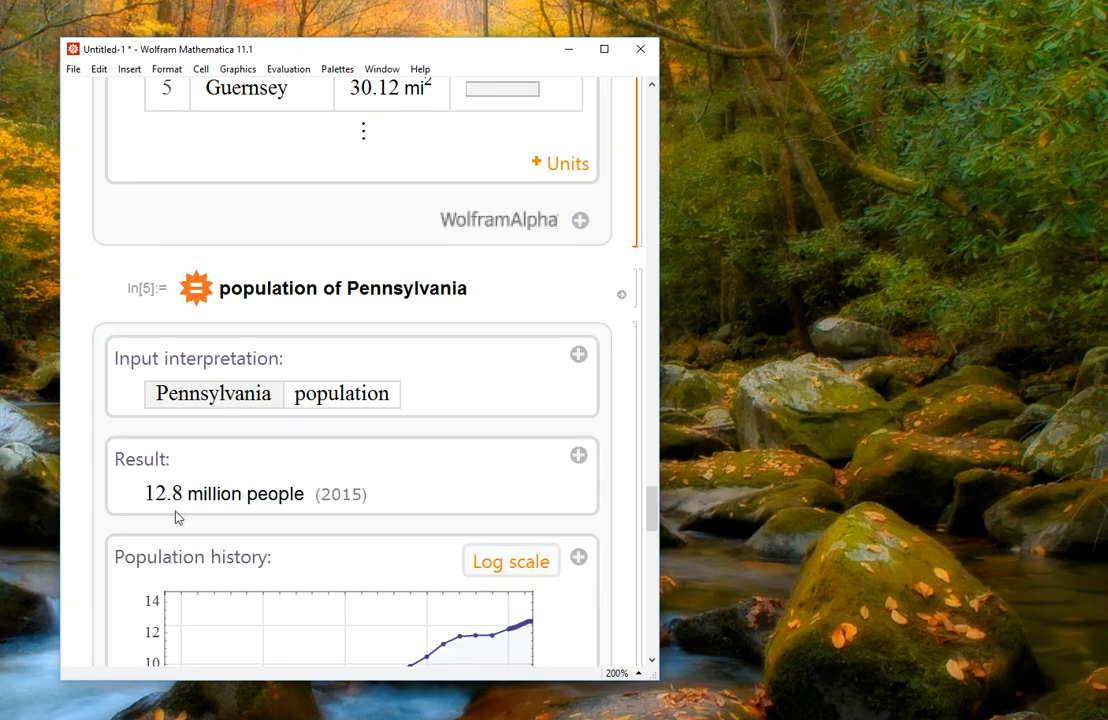
scroll(down, 3)
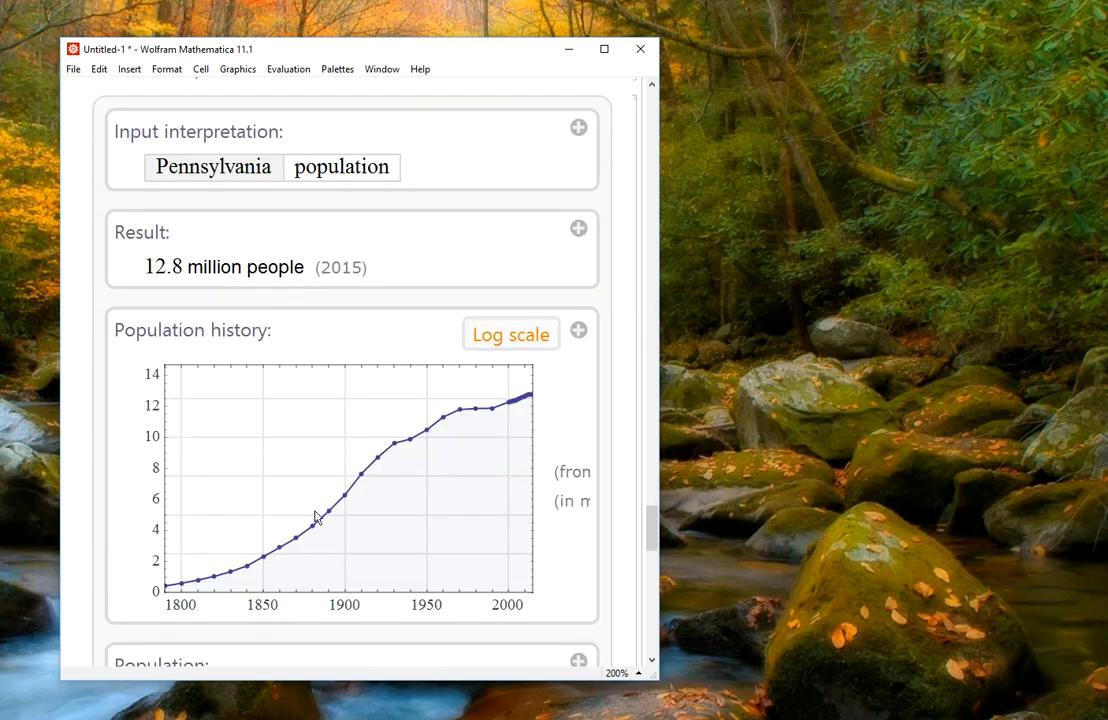
mouse_move(535, 438)
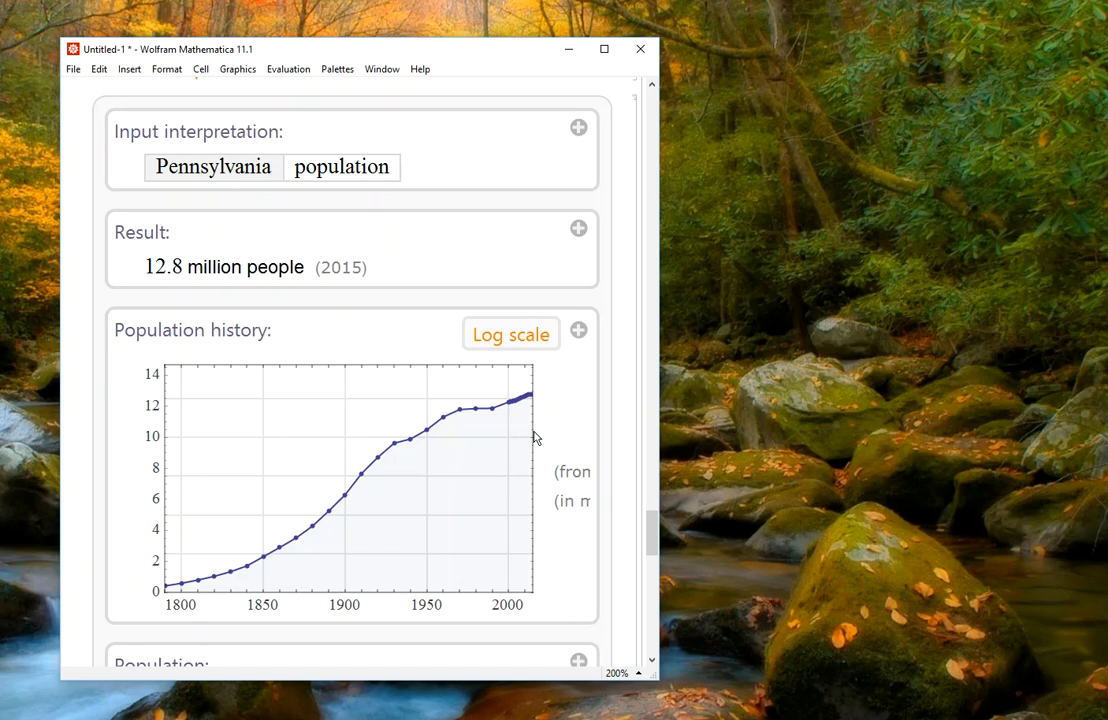
scroll(down, 3)
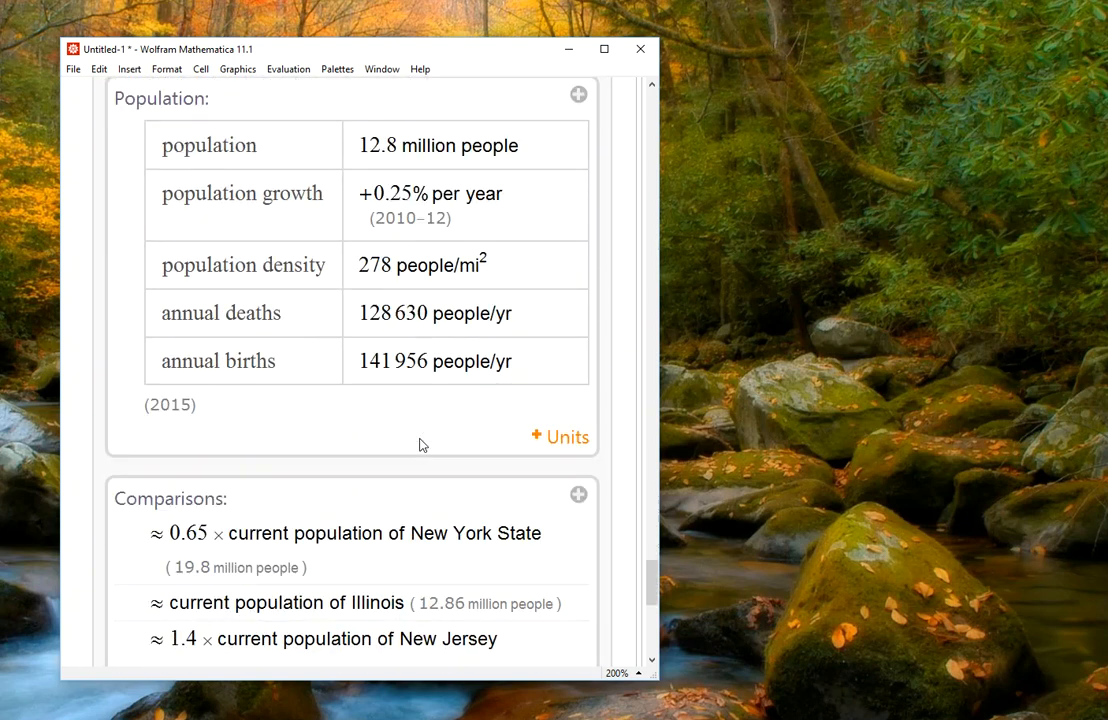
scroll(down, 3)
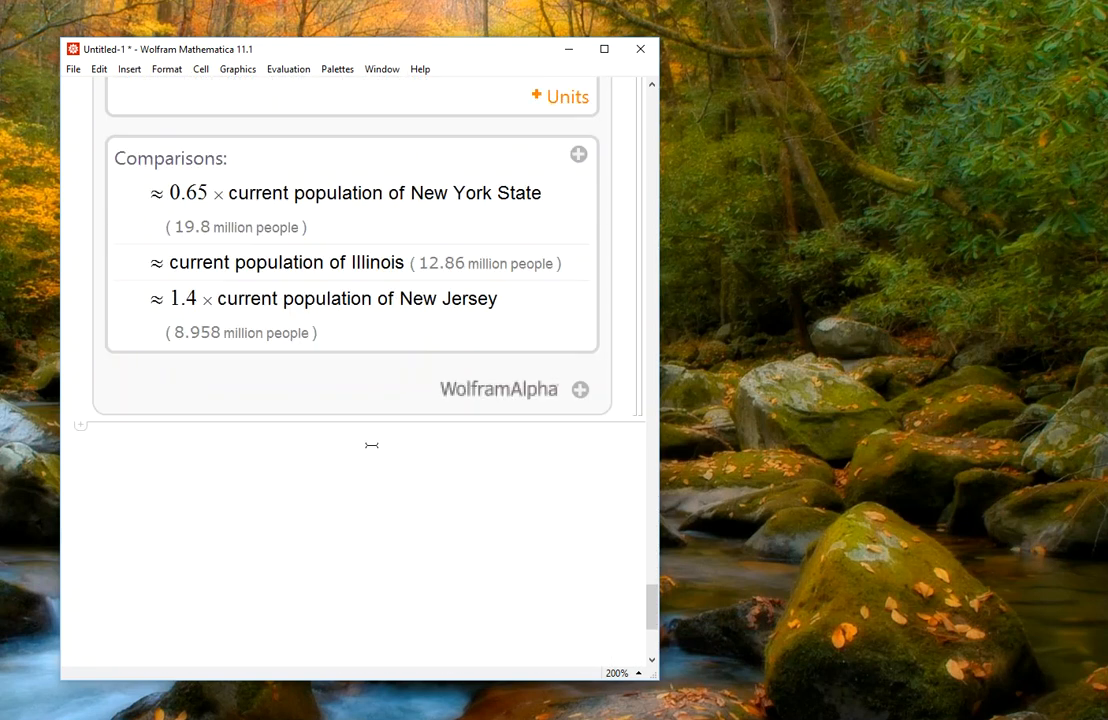